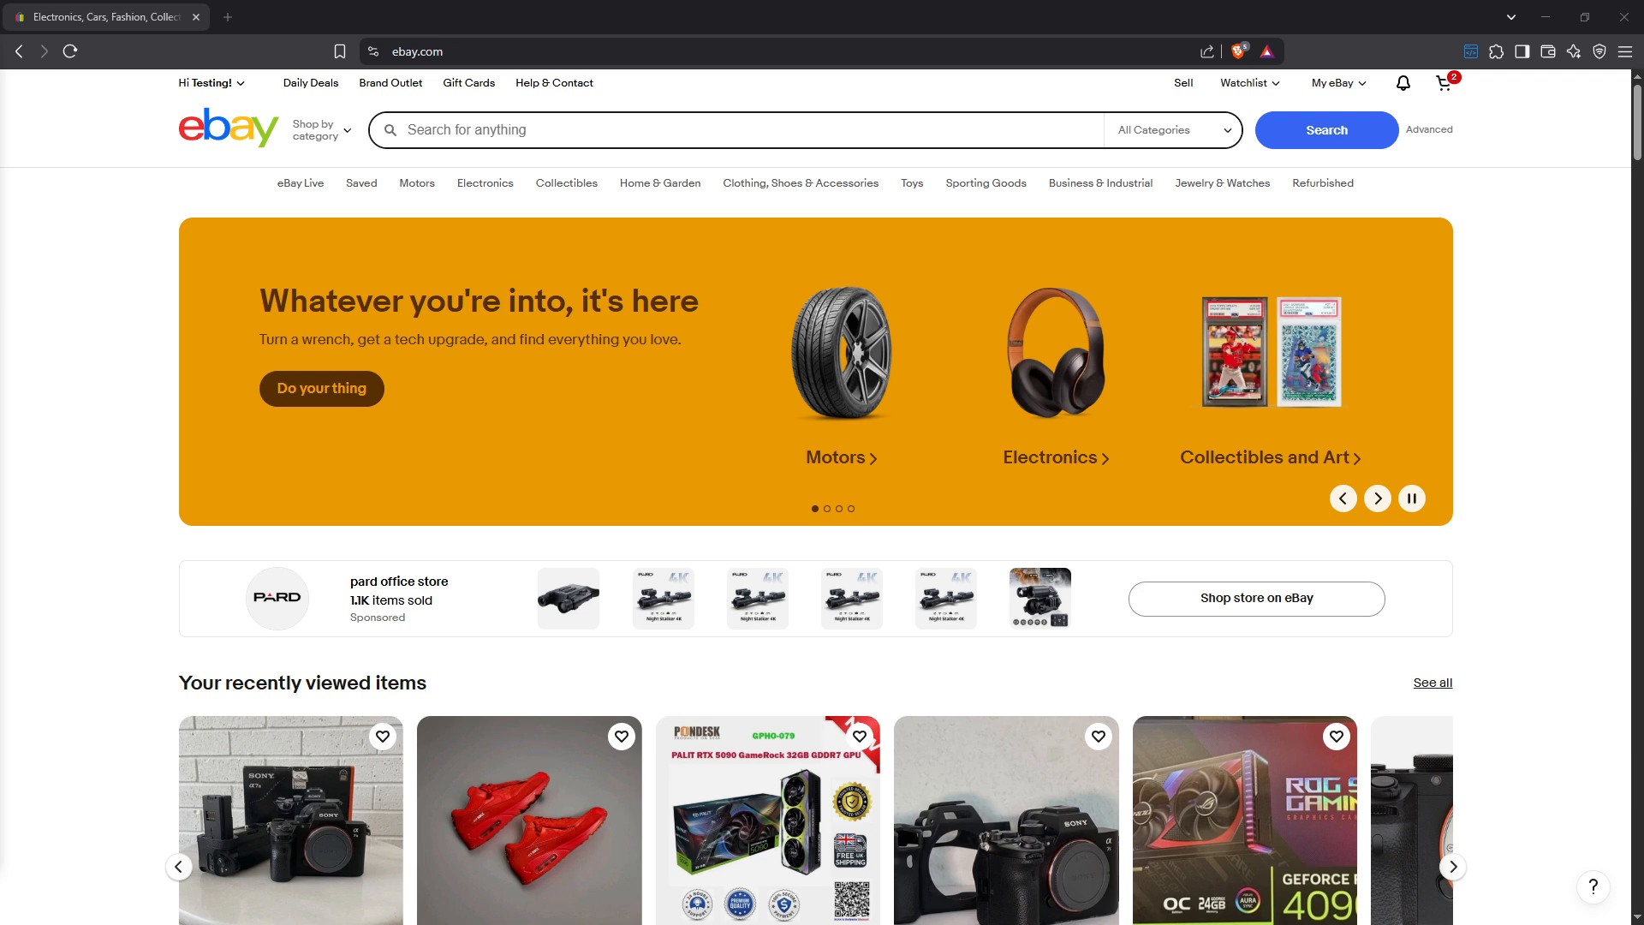
Step: Go from the eBay homepage through the My eBay menu to the Selling overview
{"action": "left_click", "coordinate": [1377, 498]}
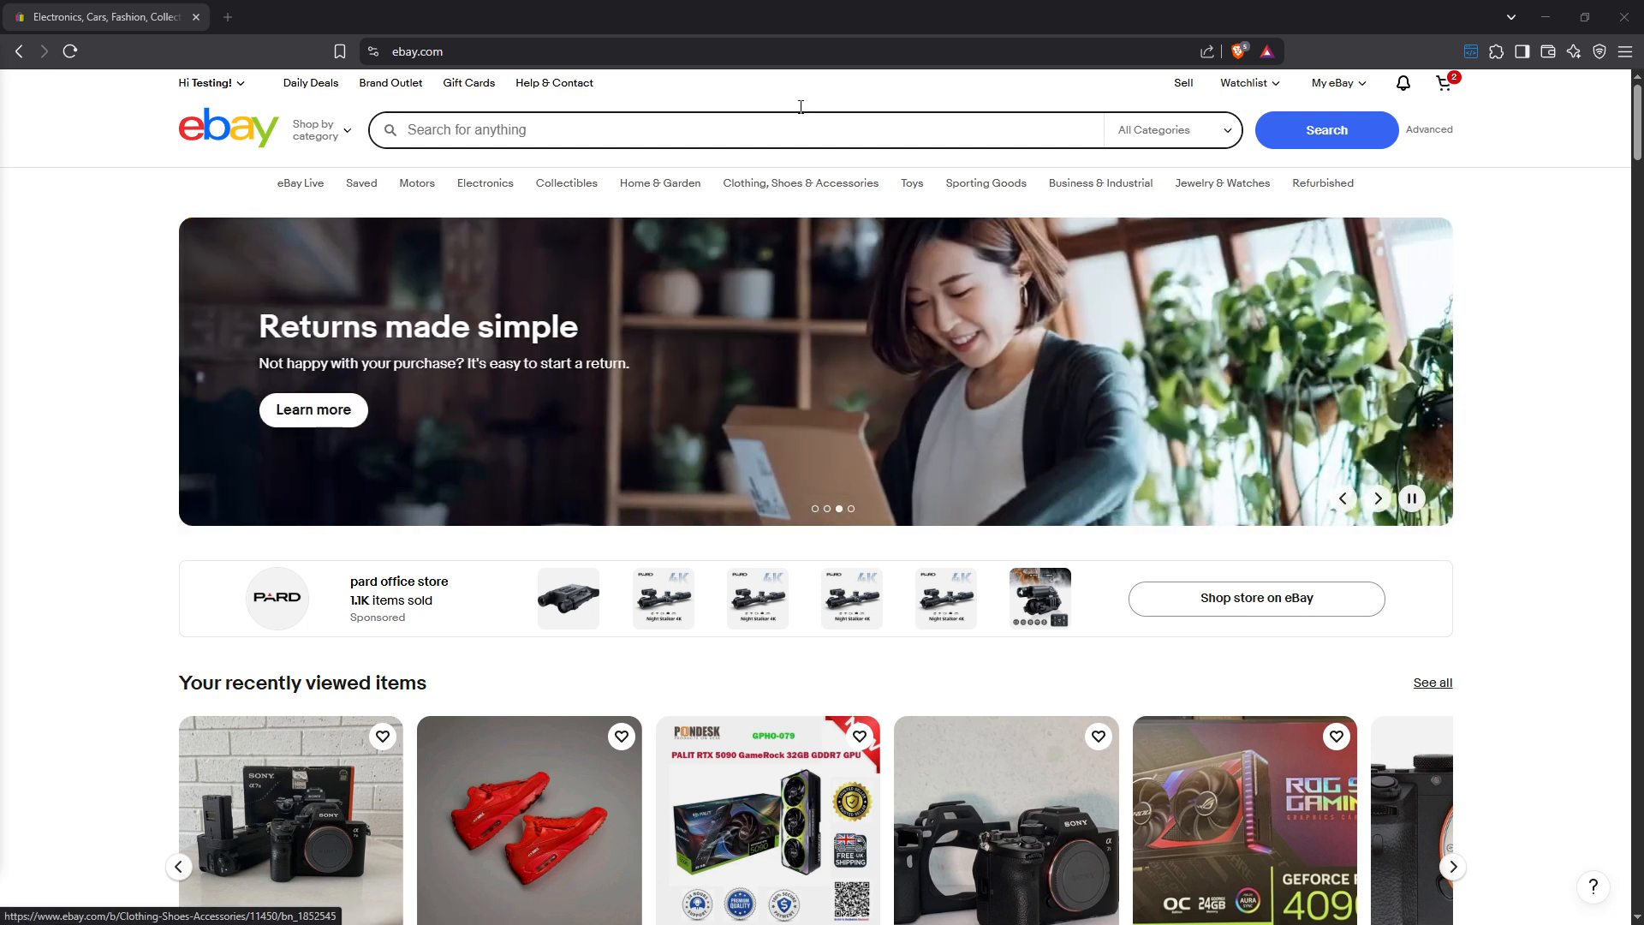
{"action": "left_click", "coordinate": [516, 52]}
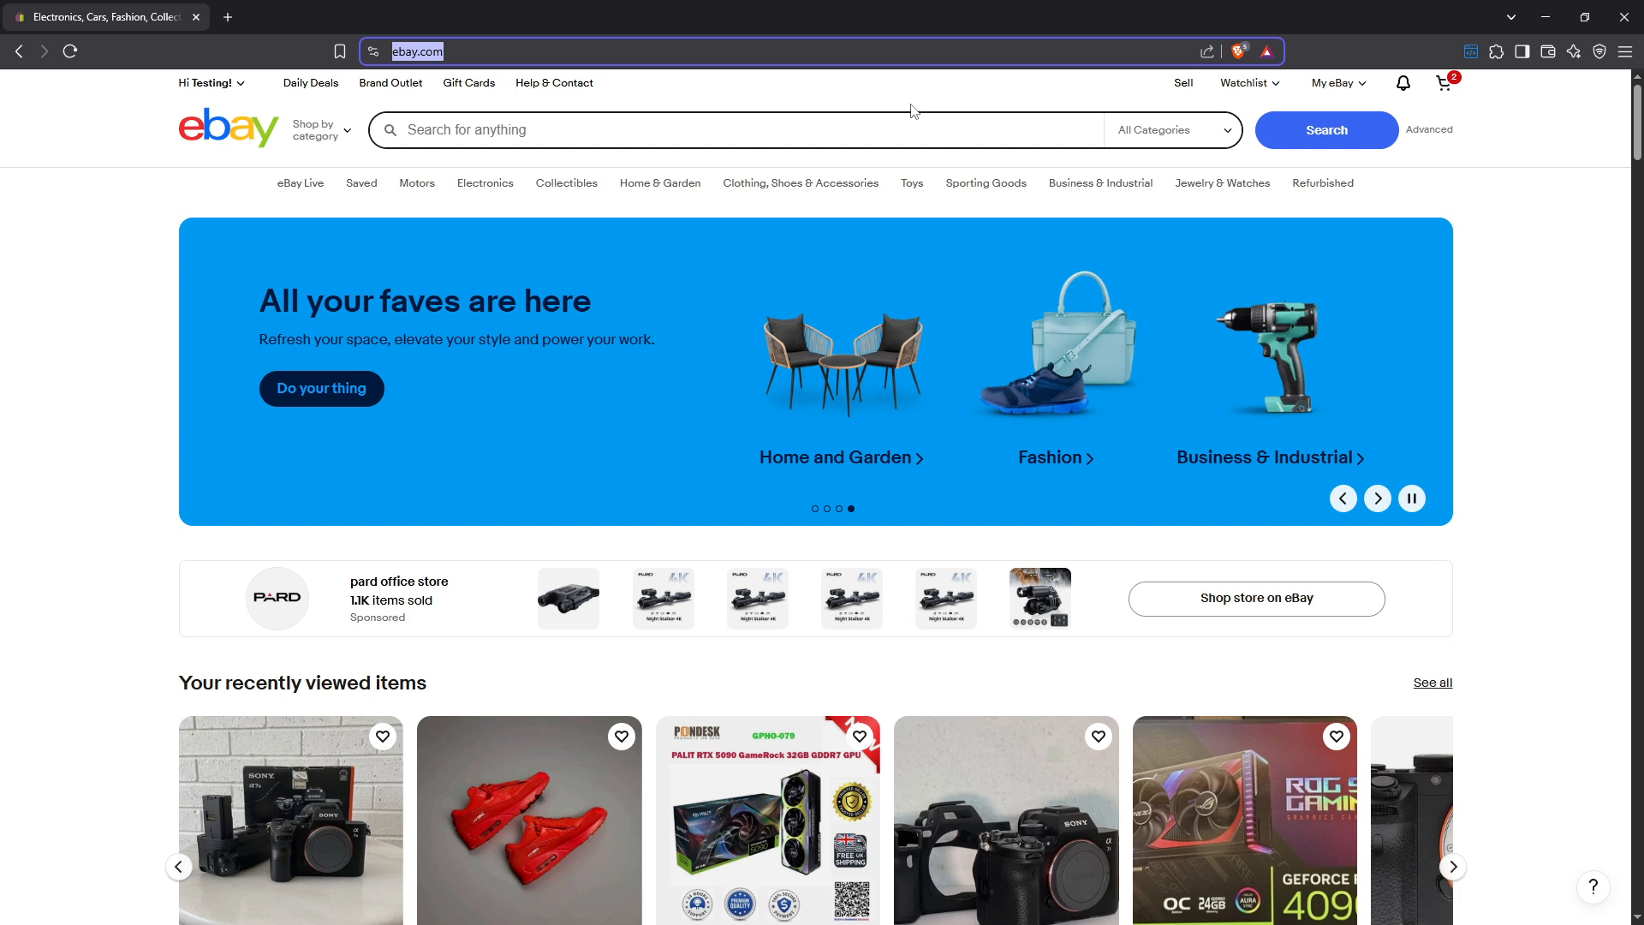
{"action": "left_click", "coordinate": [1336, 82]}
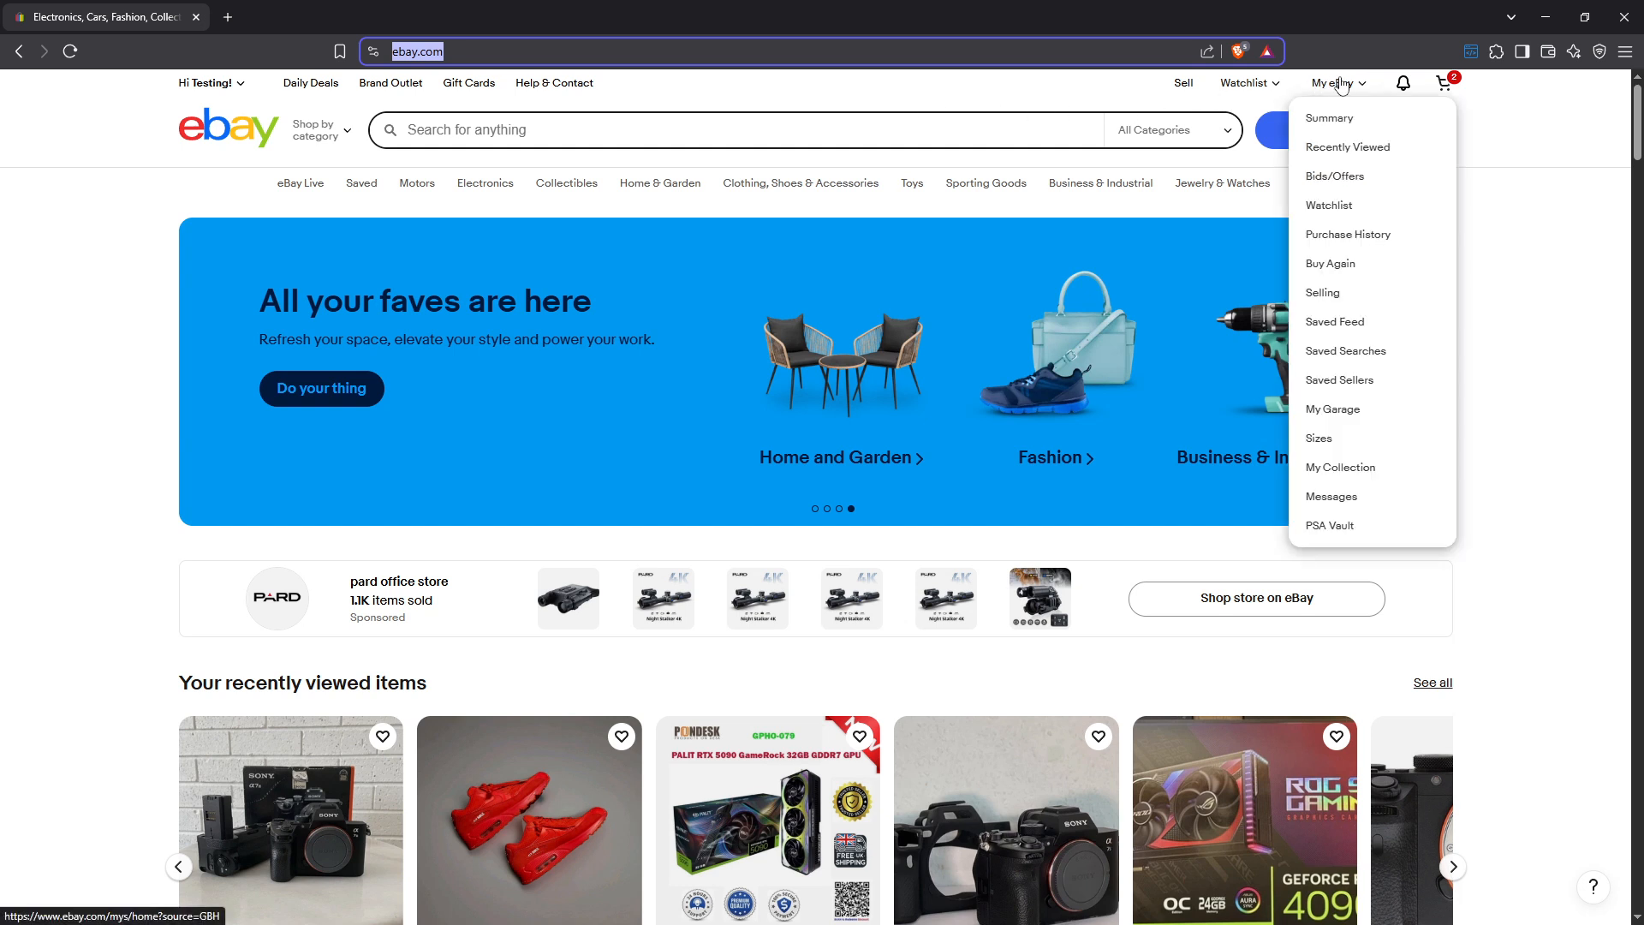
{"action": "mouse_move", "coordinate": [1362, 179]}
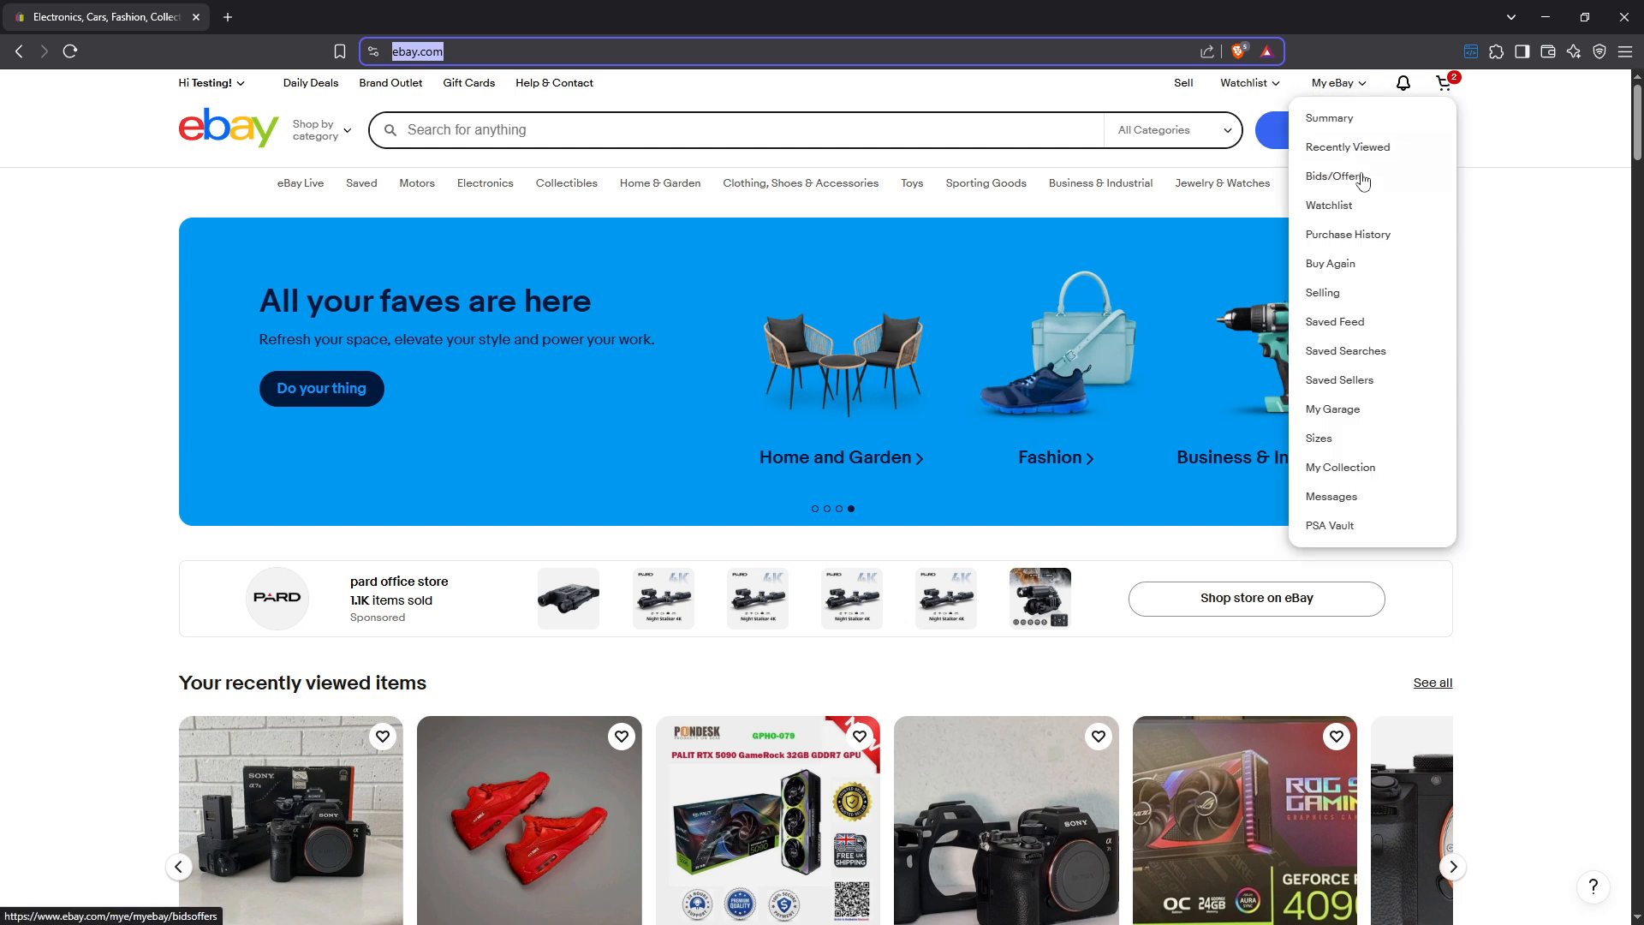
{"action": "left_click", "coordinate": [1322, 292]}
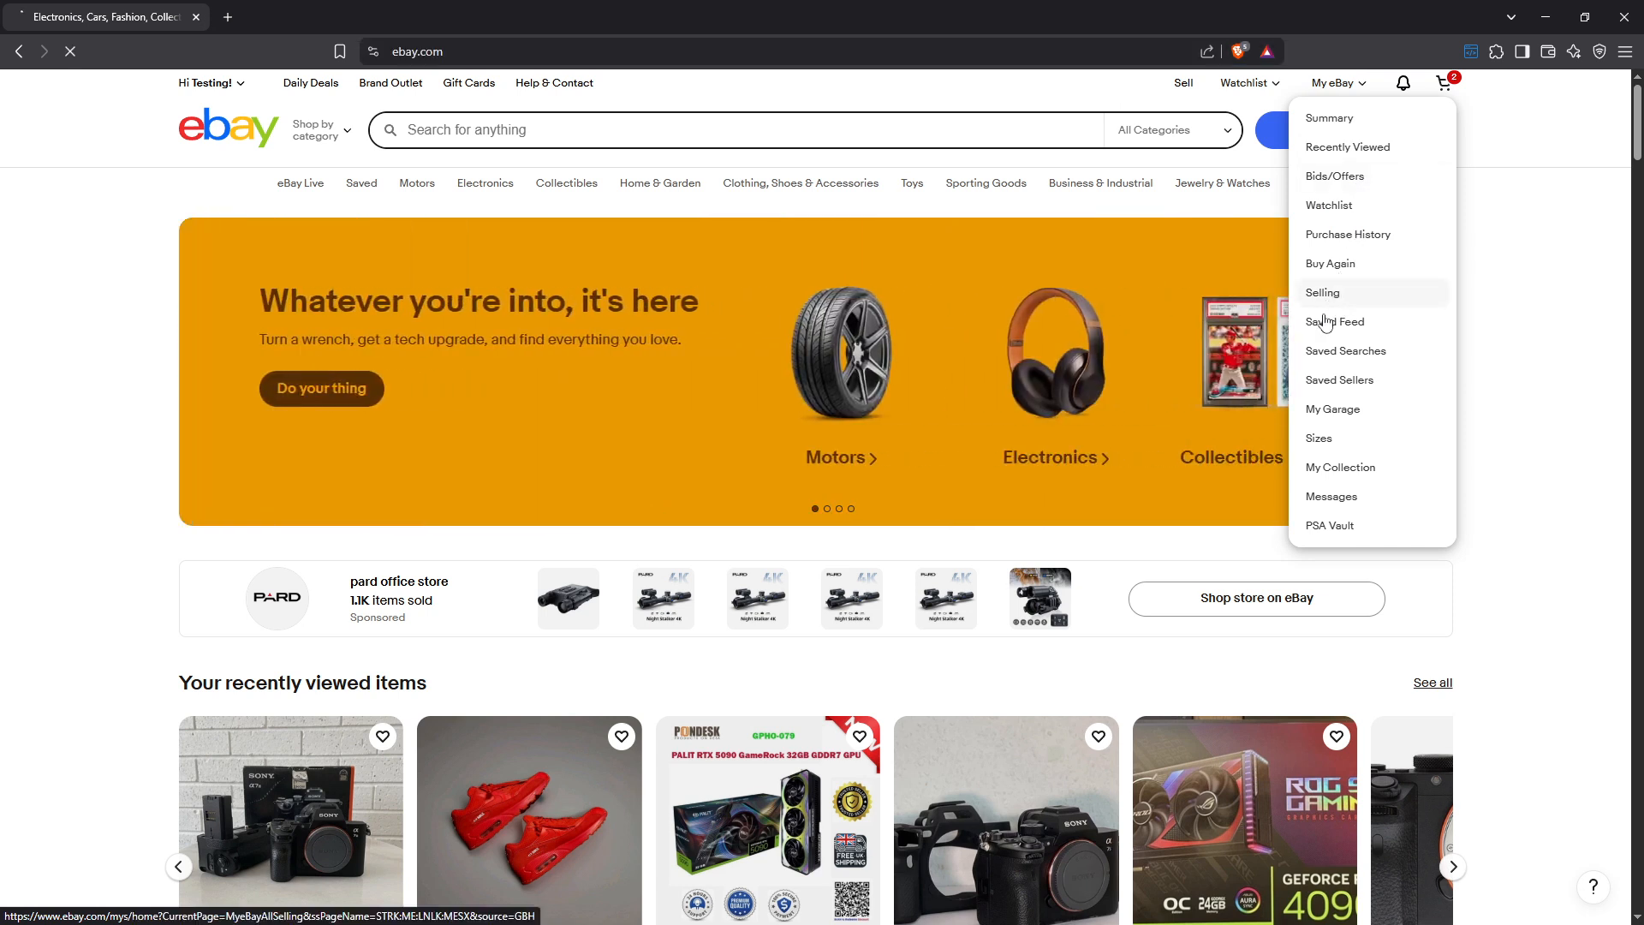
{"action": "left_click", "coordinate": [1322, 292]}
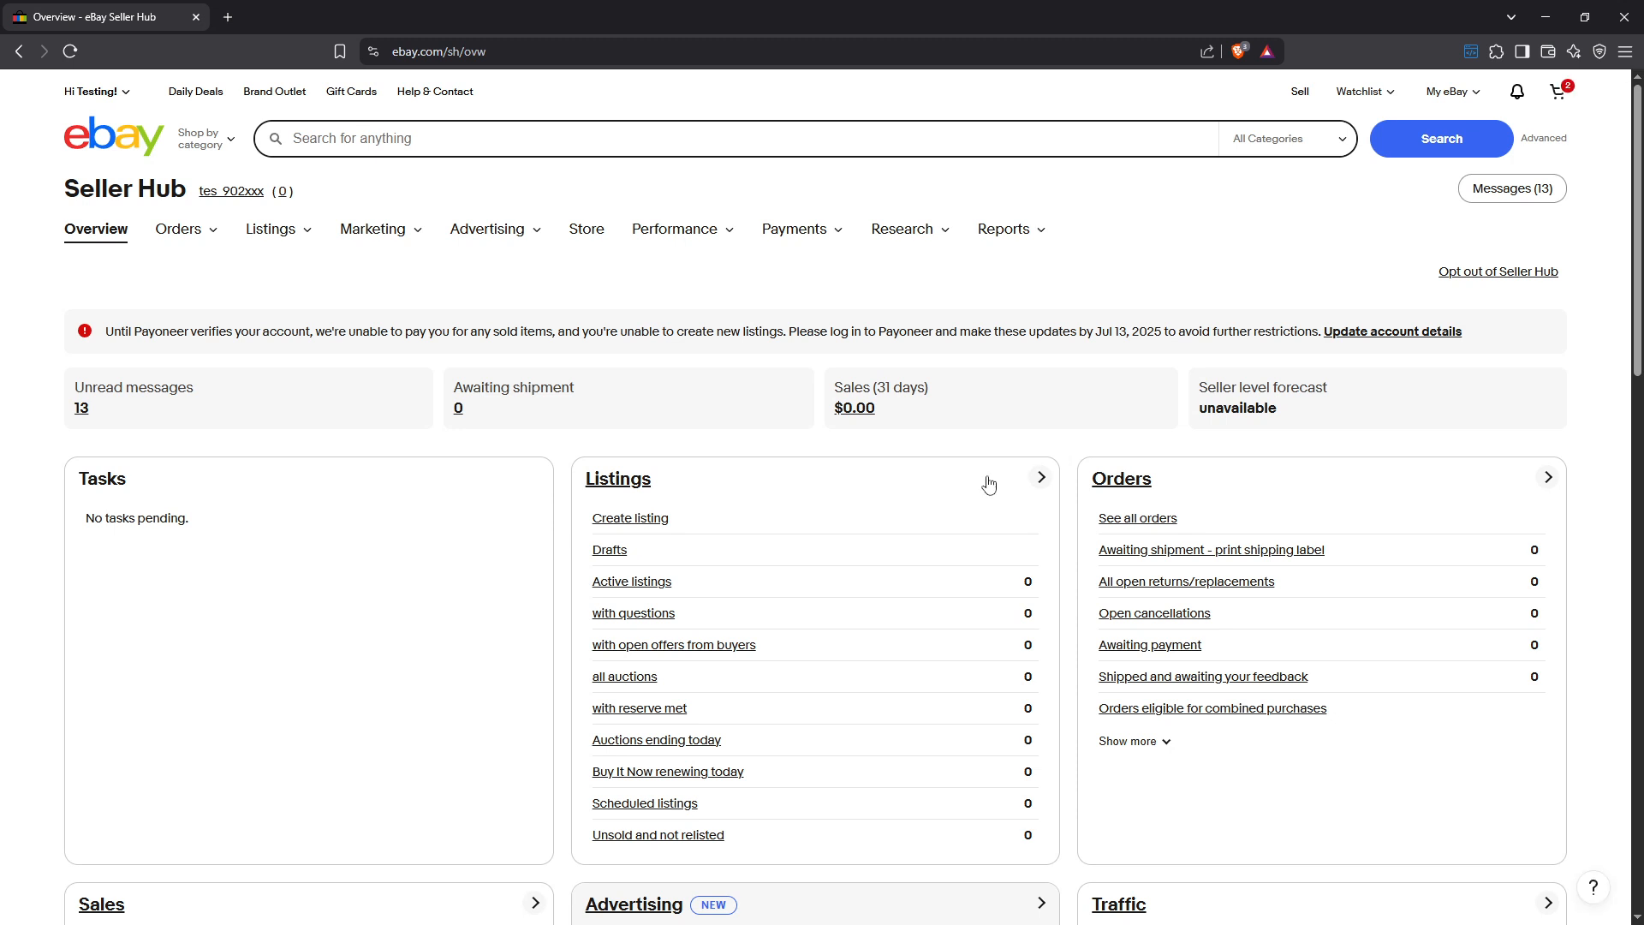
{"action": "mouse_move", "coordinate": [645, 380]}
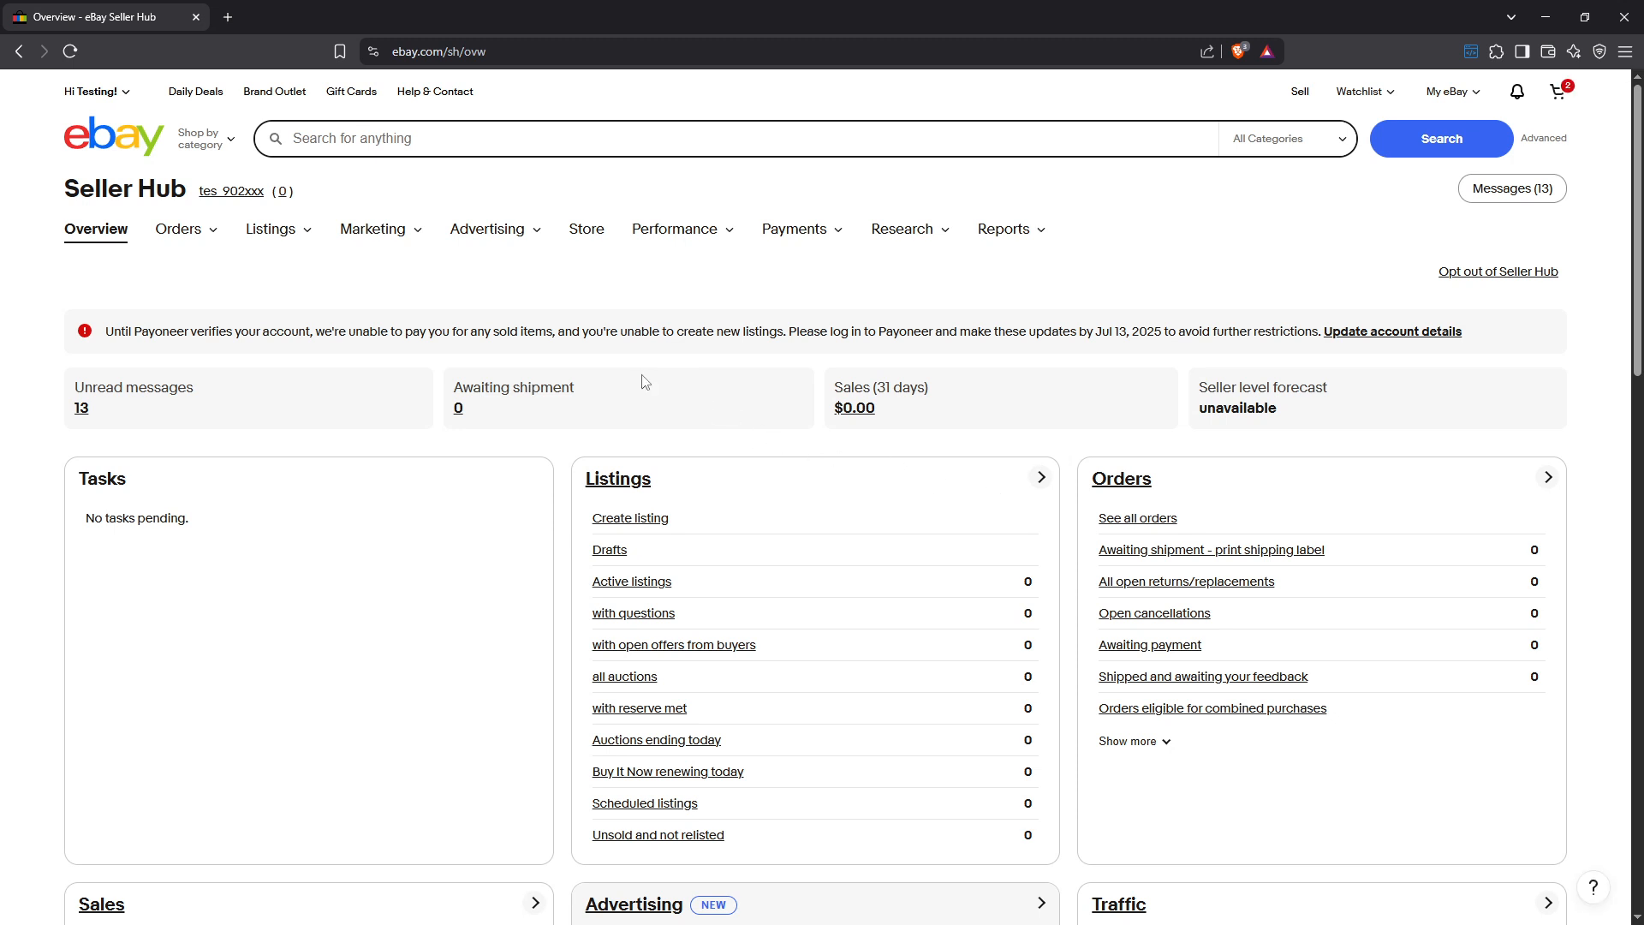
Step: Open the drafts list and resume the Nike Air Force 1 White Size 10 draft
{"action": "left_click", "coordinate": [271, 229]}
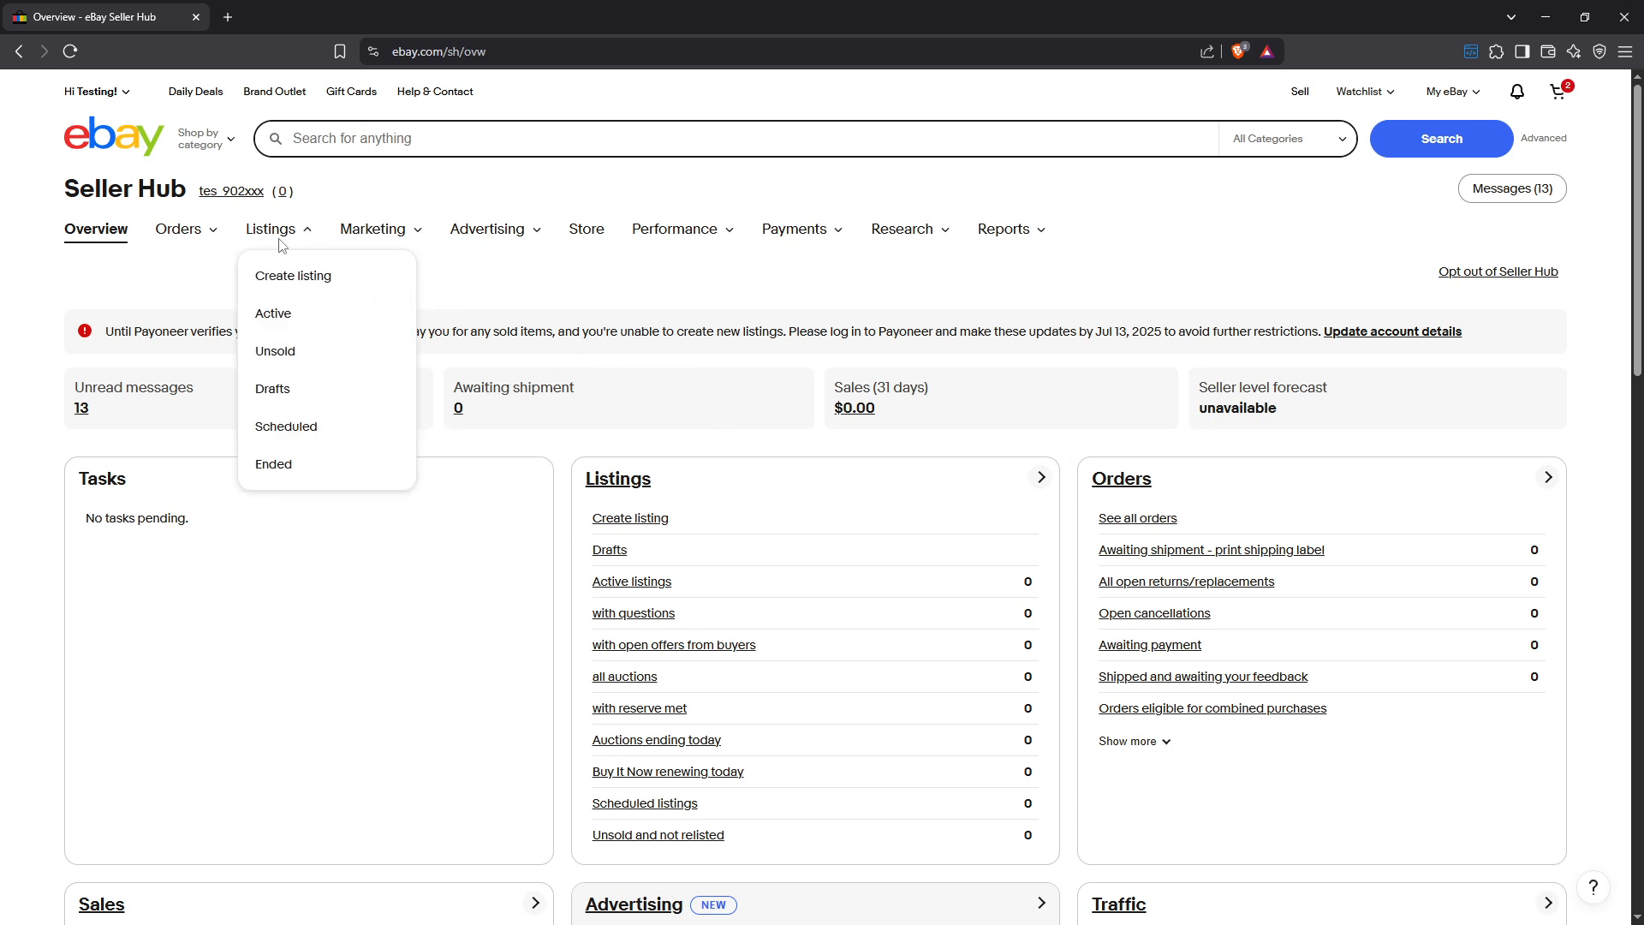
{"action": "mouse_move", "coordinate": [282, 317]}
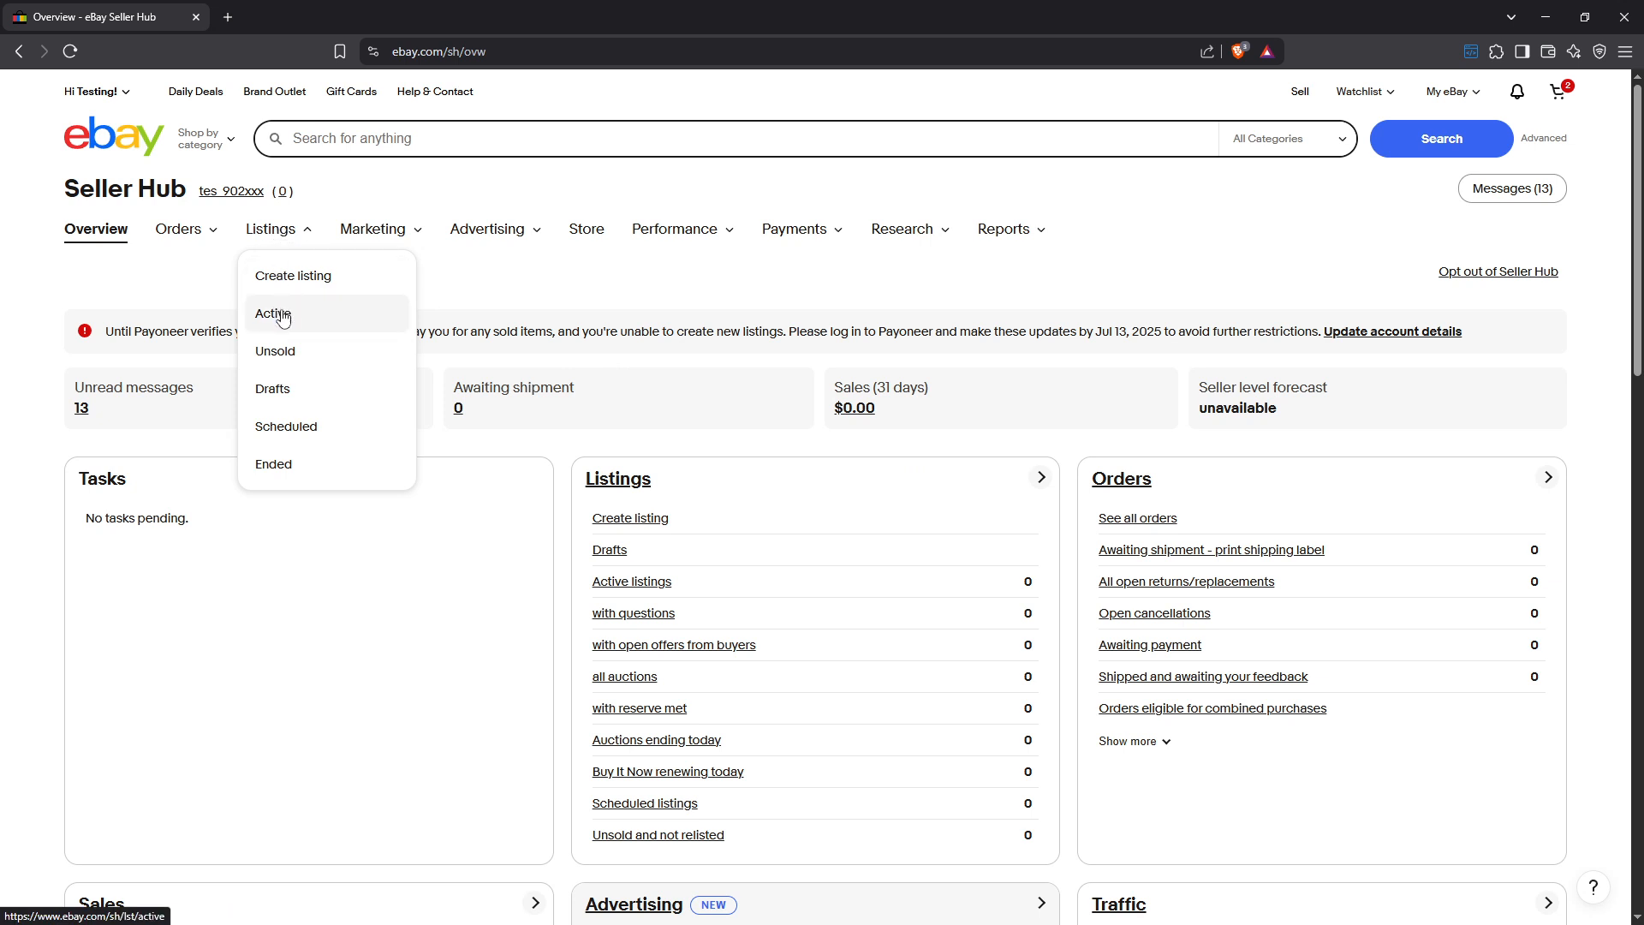
{"action": "mouse_move", "coordinate": [306, 322]}
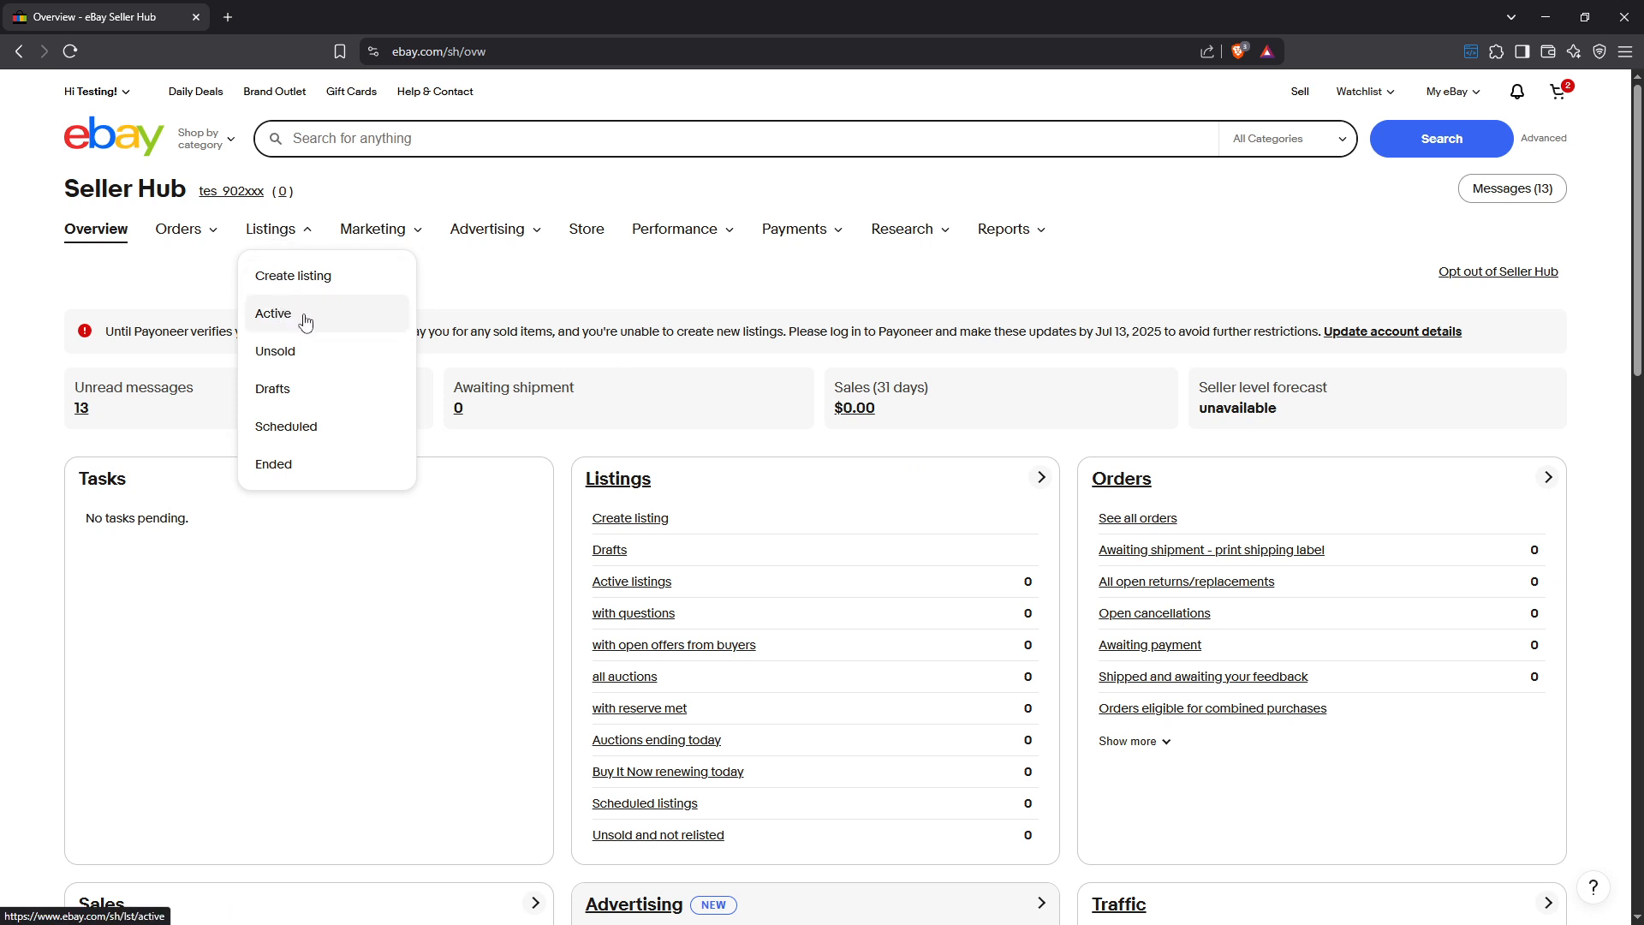
{"action": "mouse_move", "coordinate": [285, 318]}
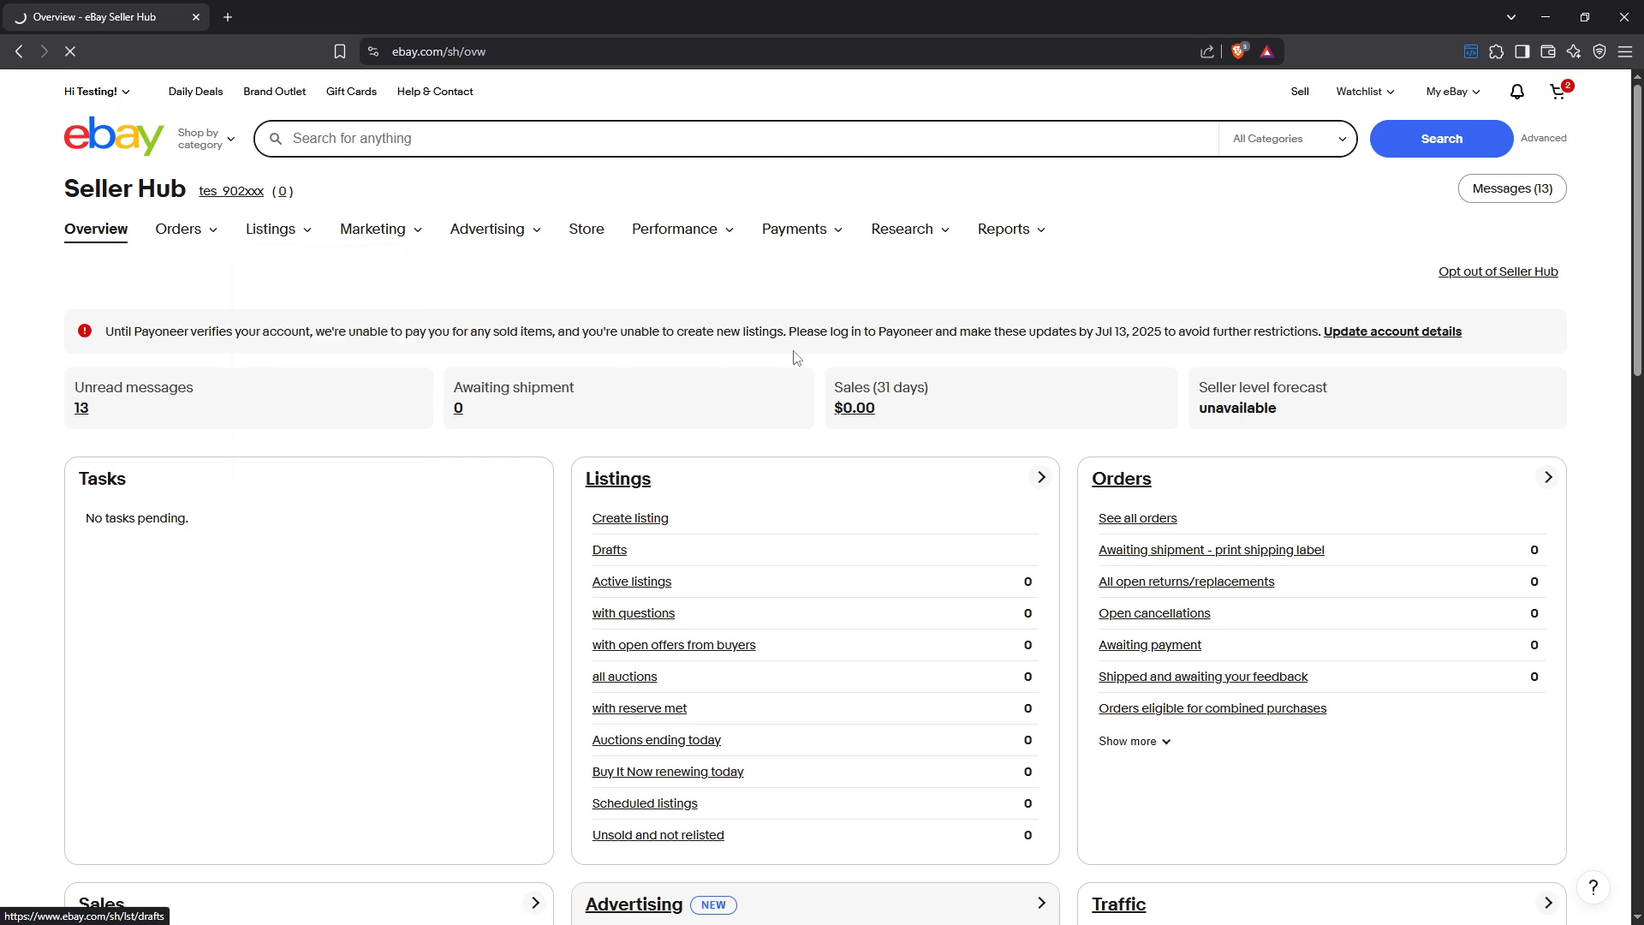
{"action": "left_click", "coordinate": [609, 549]}
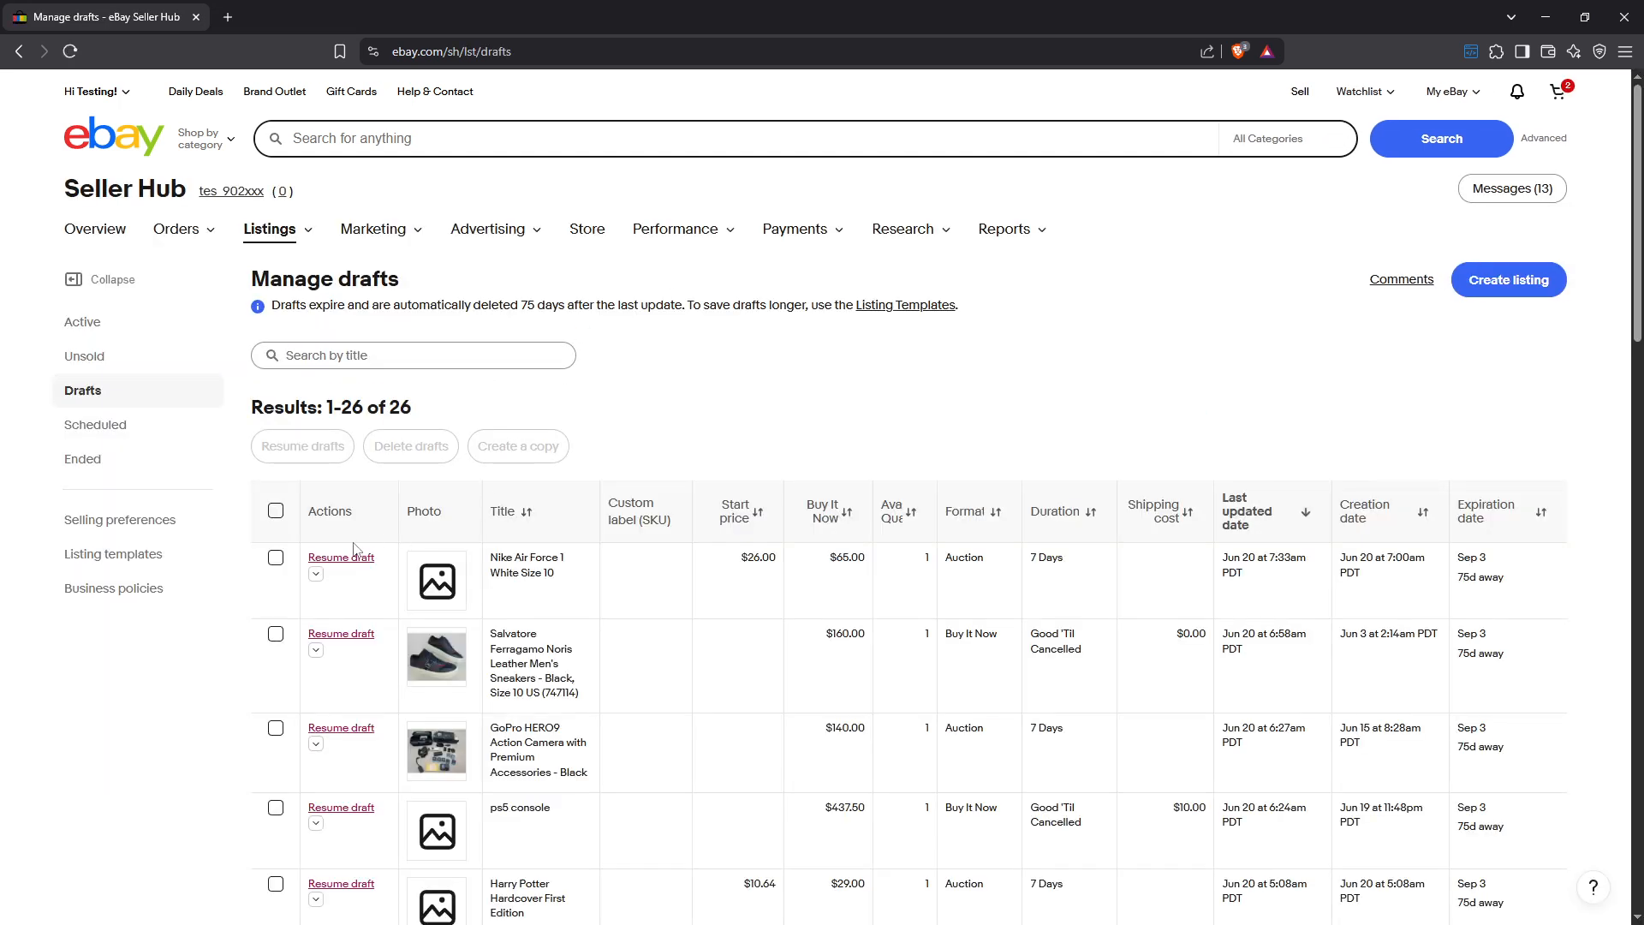
{"action": "left_click", "coordinate": [341, 557]}
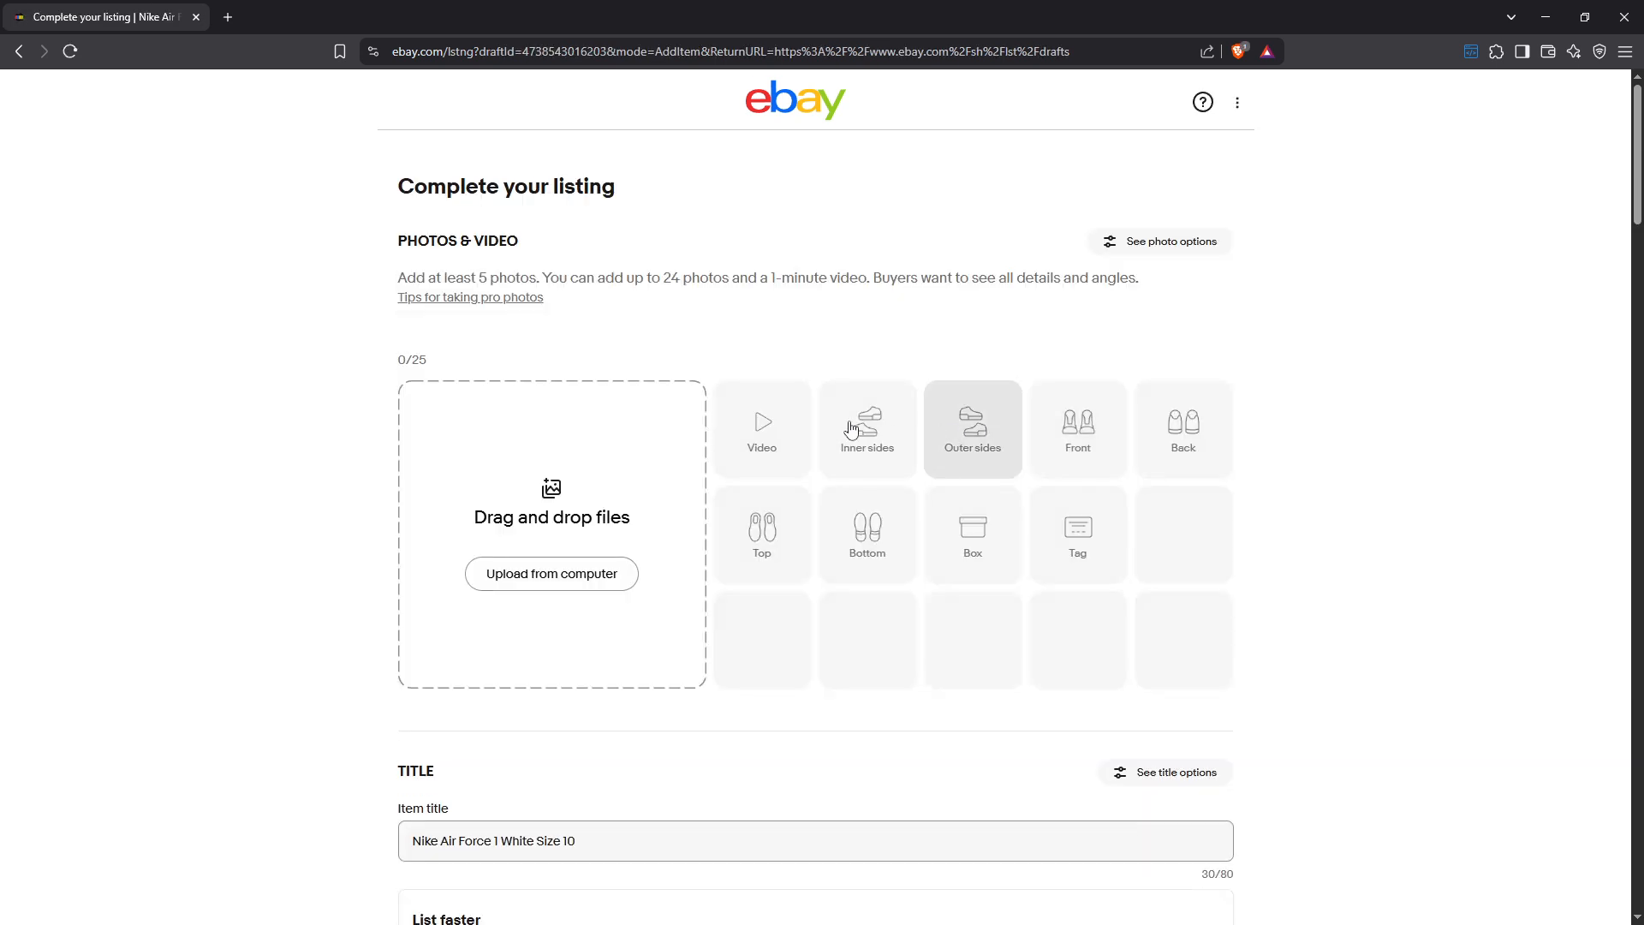
Step: Scroll down the draft form to the Preferences section and Your settings
{"action": "scroll", "scroll_direction": "down", "scroll_amount": 3}
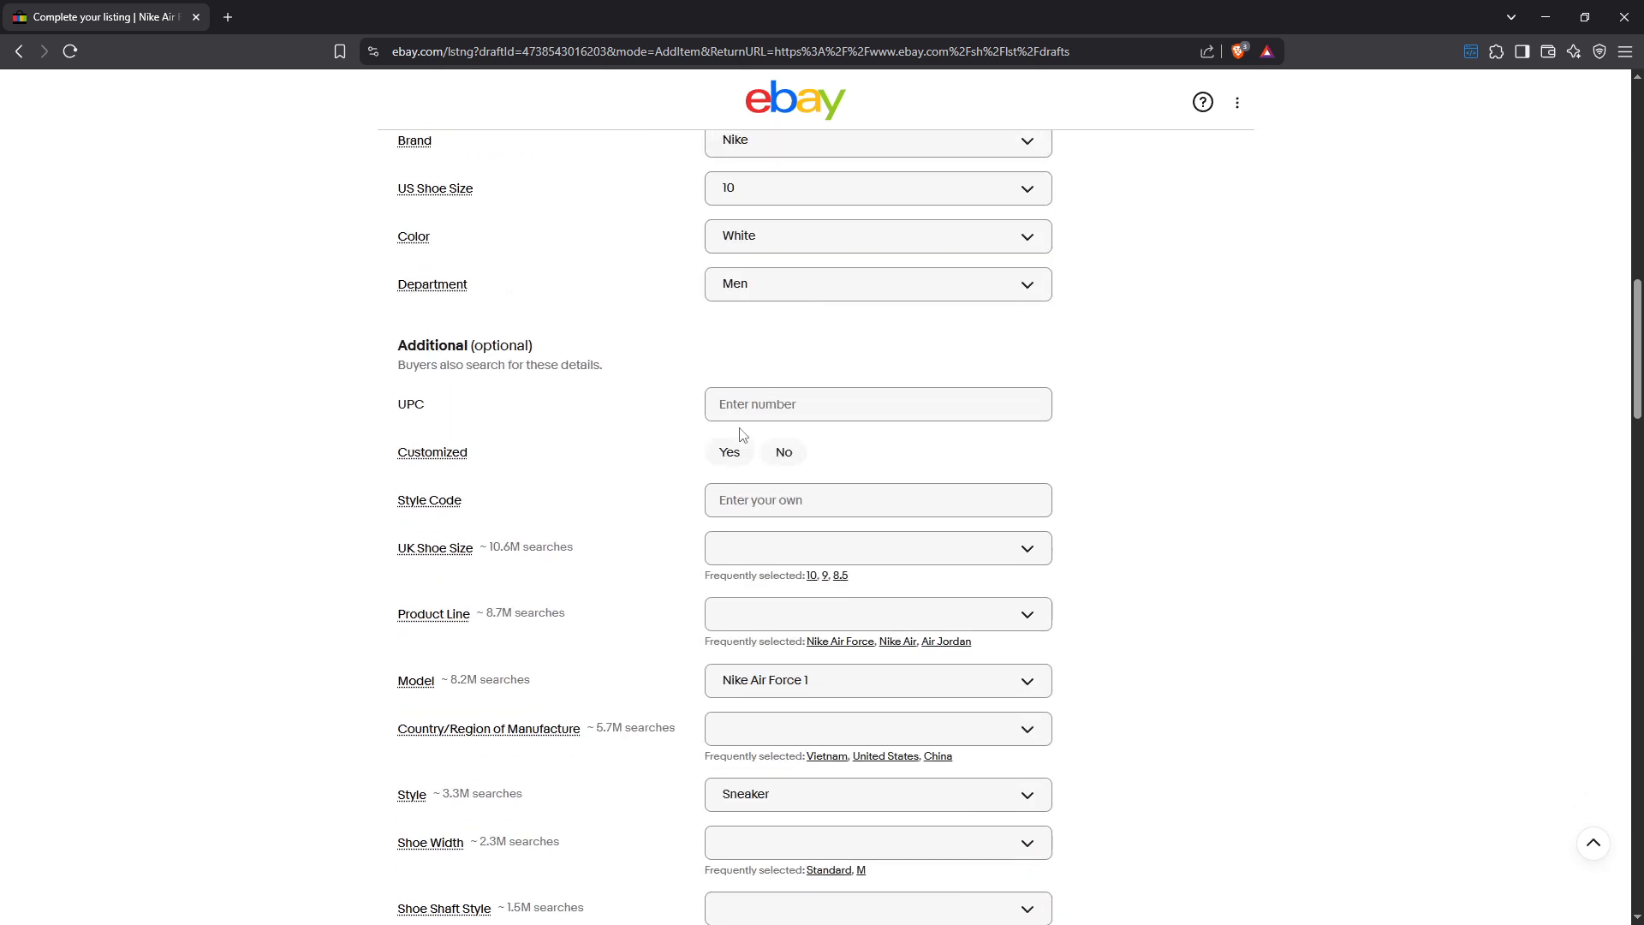
{"action": "scroll", "scroll_direction": "down", "scroll_amount": 3}
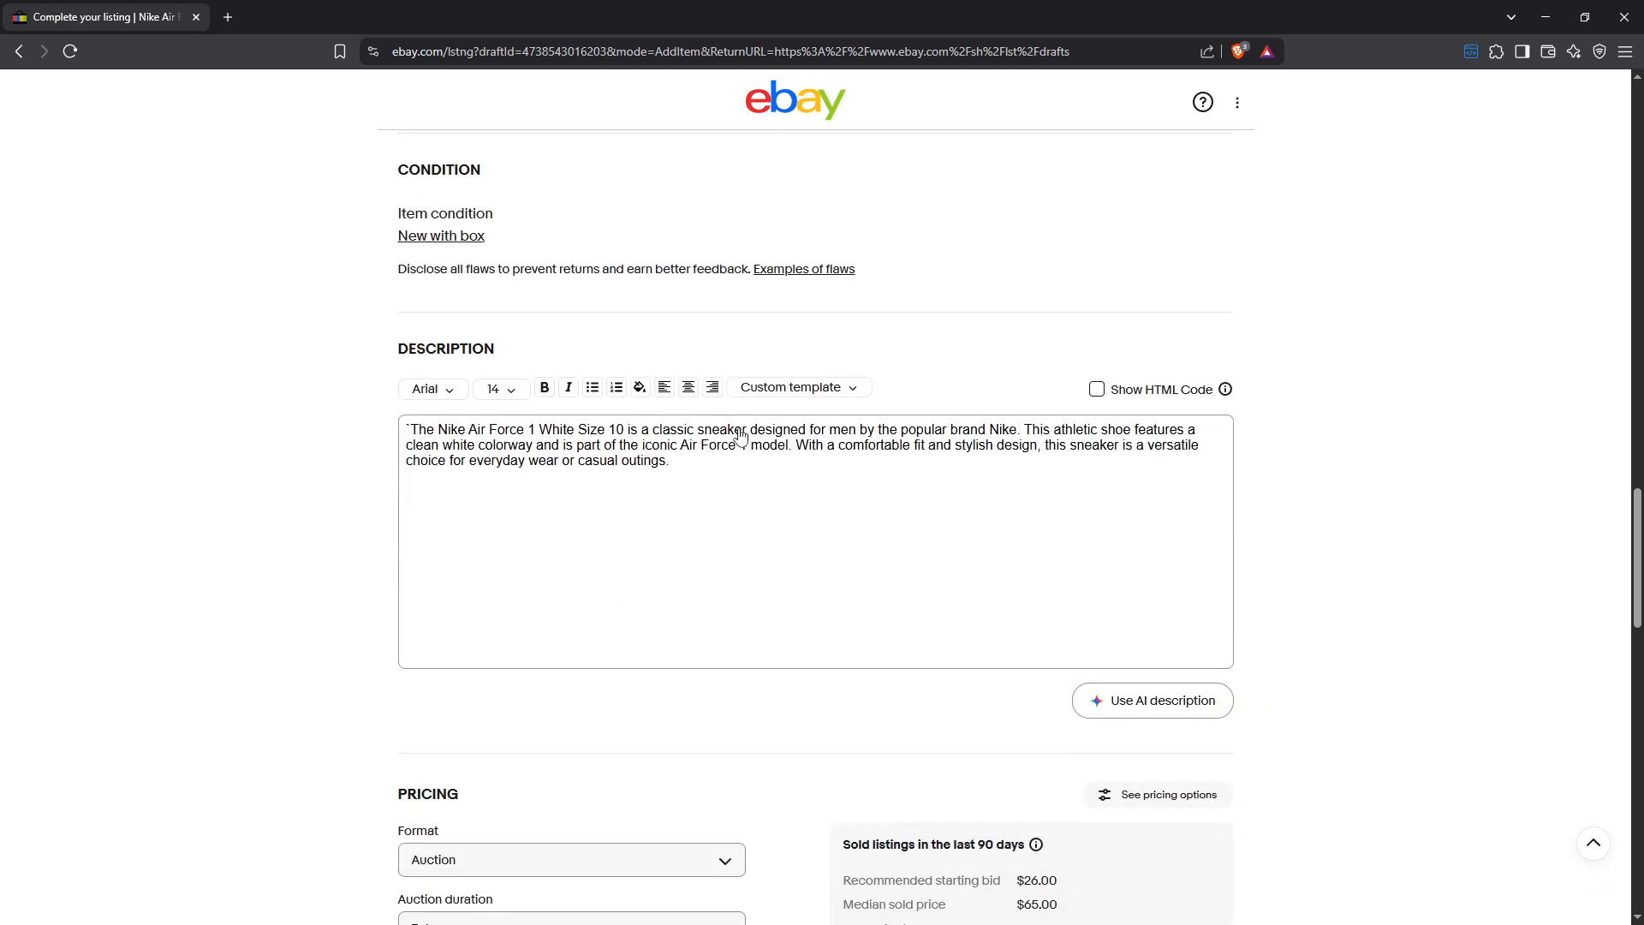
{"action": "scroll", "scroll_direction": "down", "scroll_amount": 3}
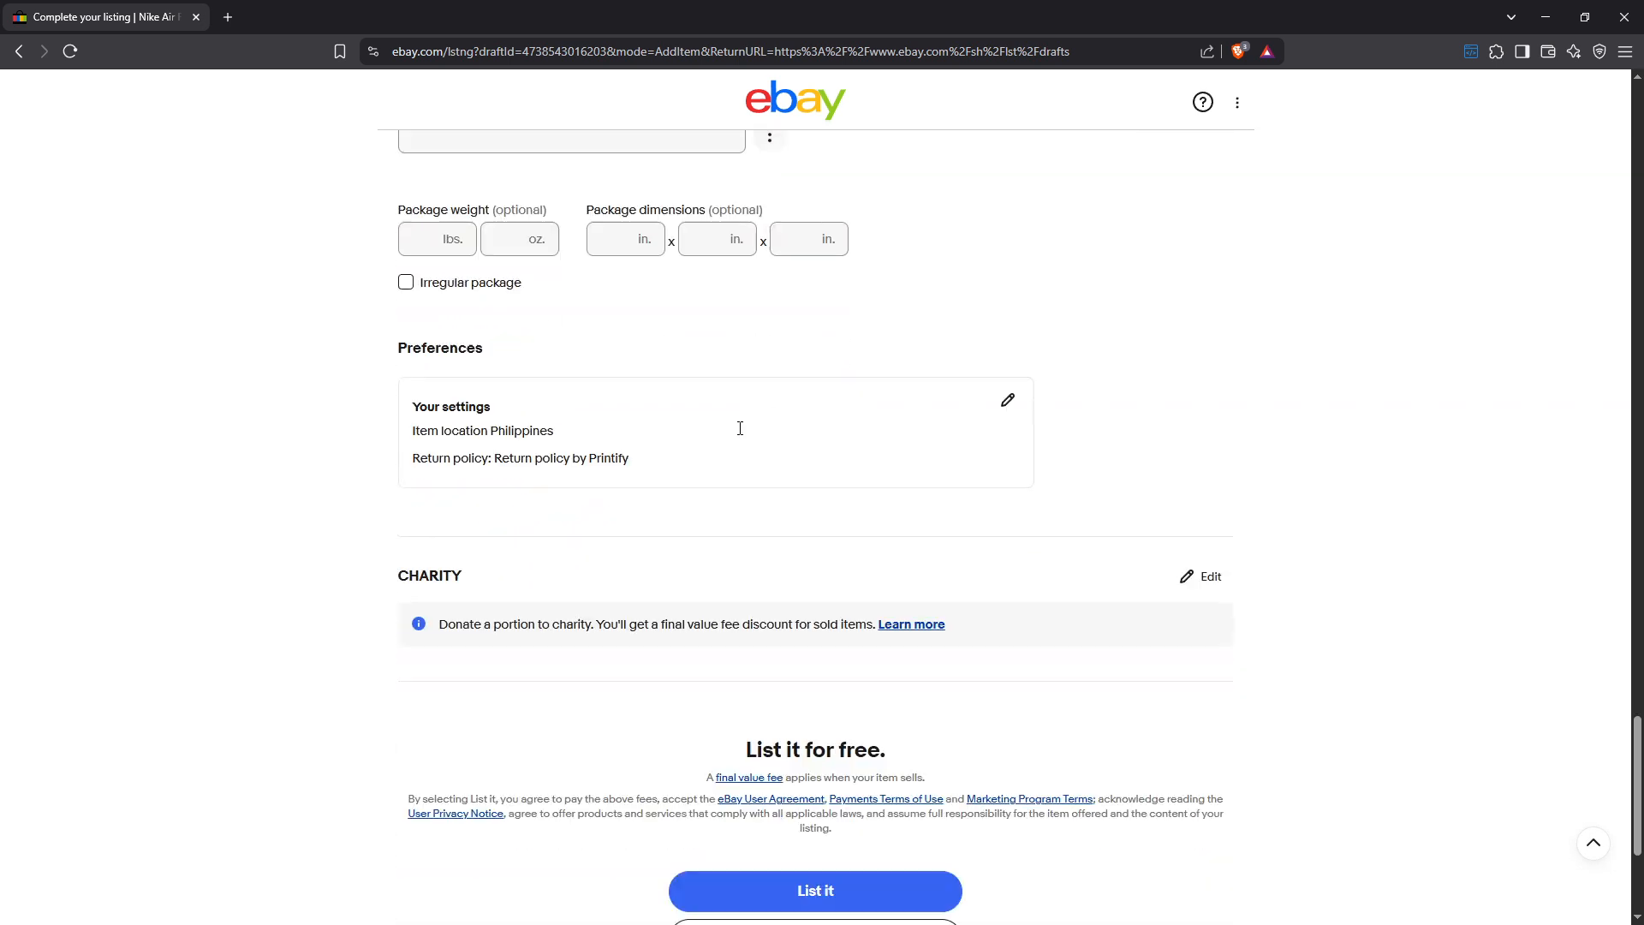
{"action": "scroll", "scroll_direction": "down", "scroll_amount": 3}
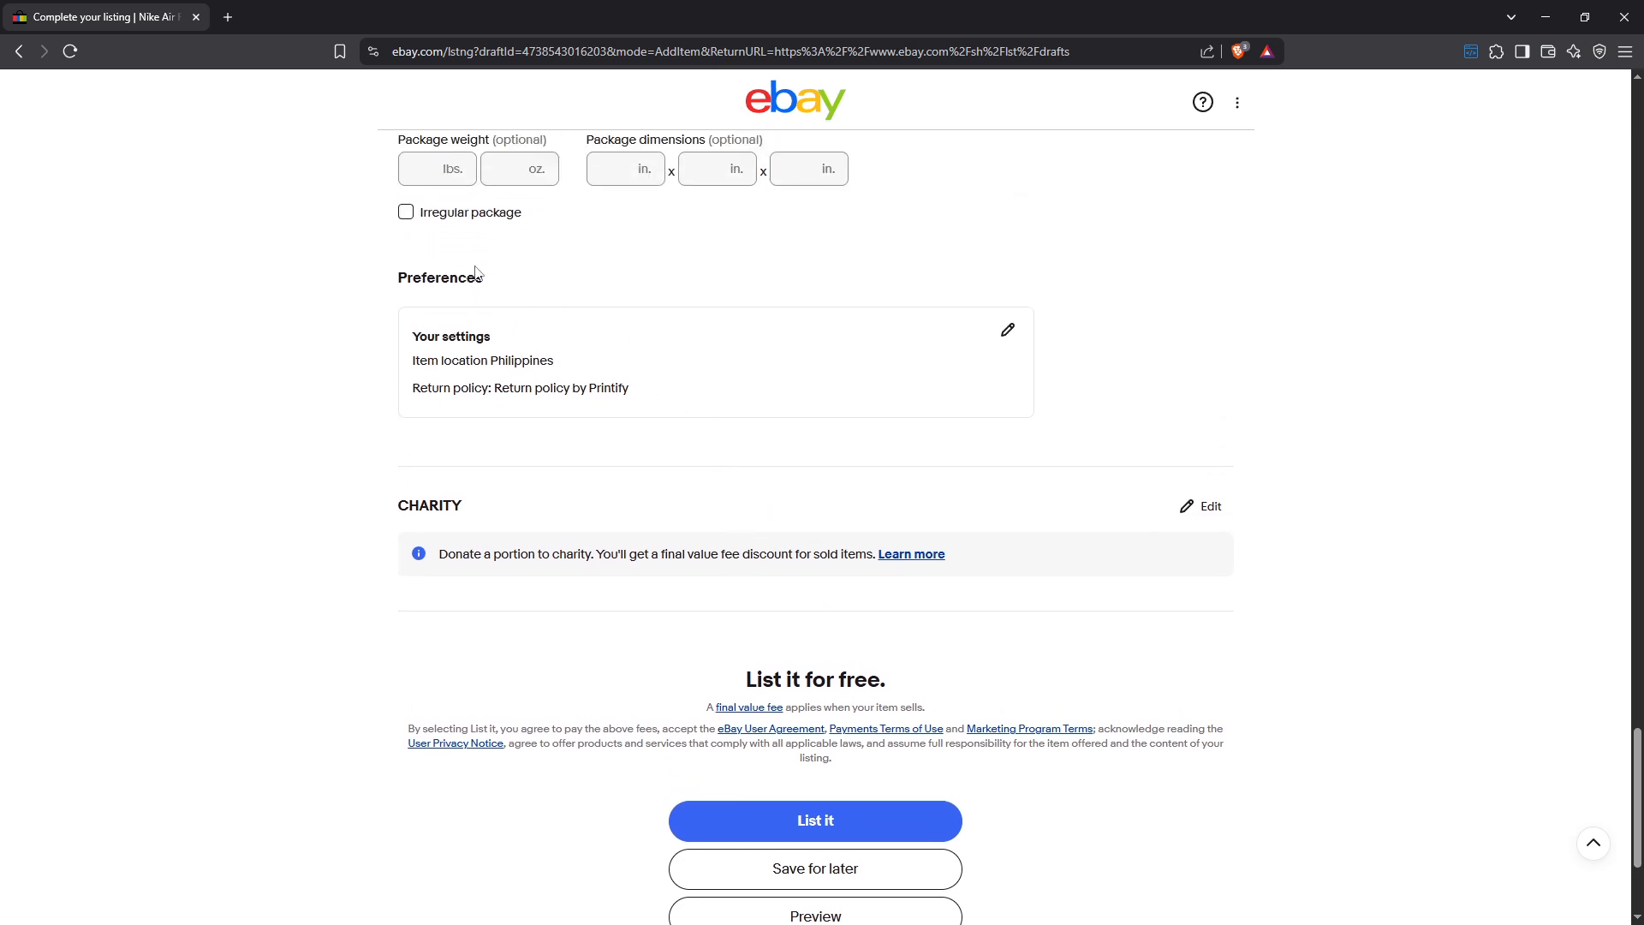
{"action": "mouse_move", "coordinate": [1045, 350]}
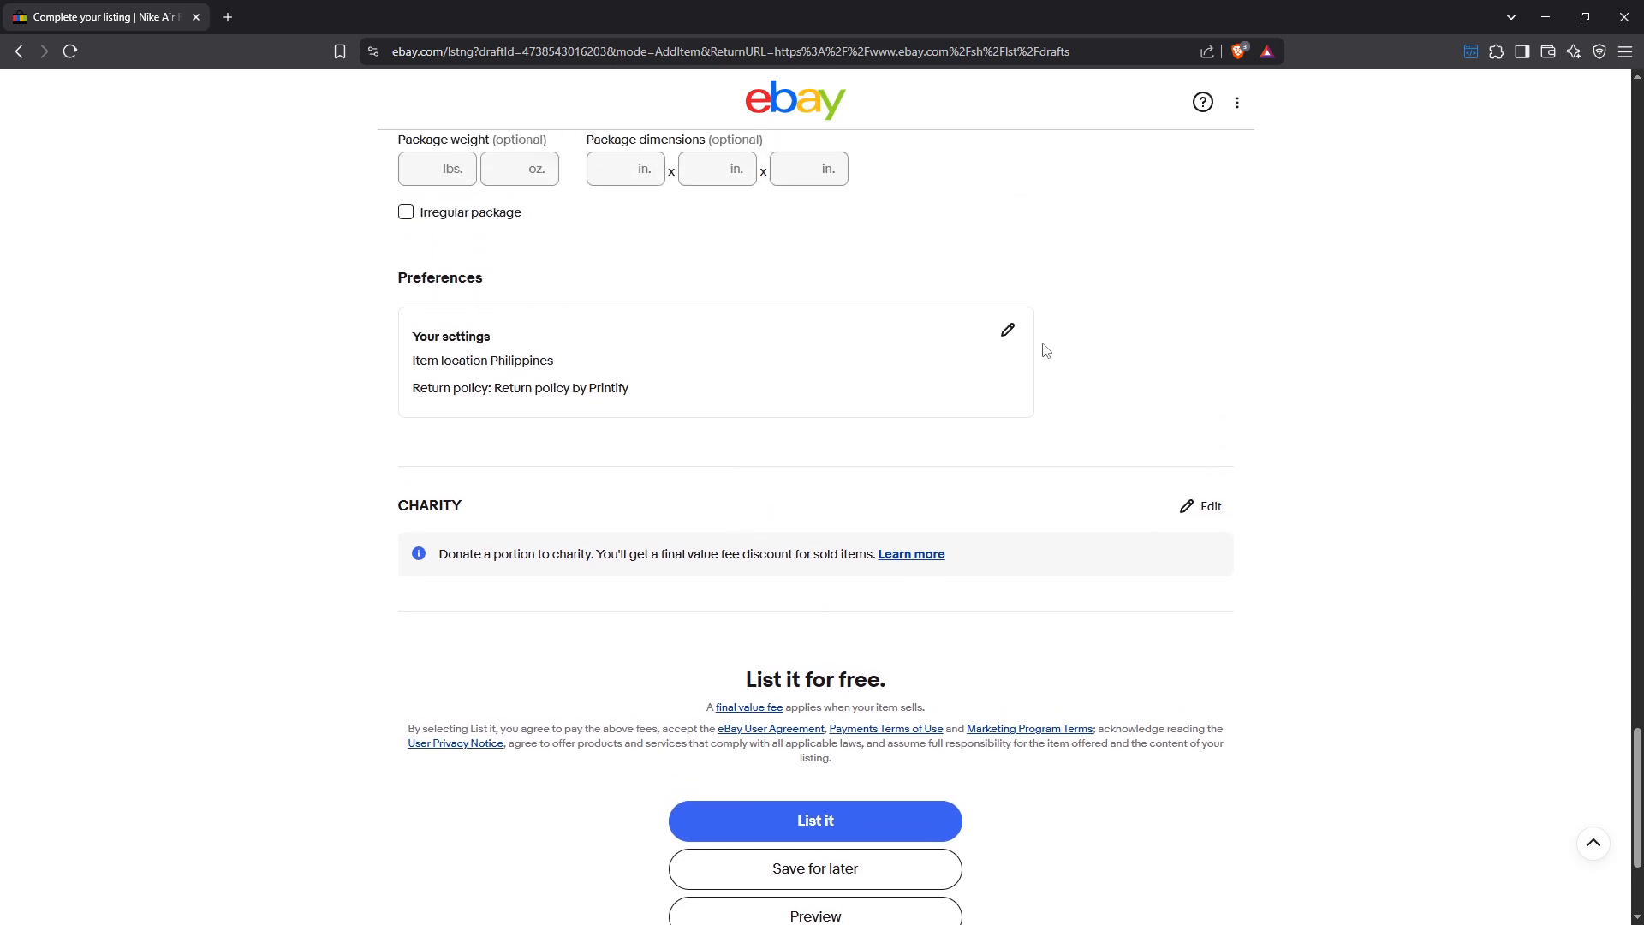
{"action": "mouse_move", "coordinate": [1007, 330]}
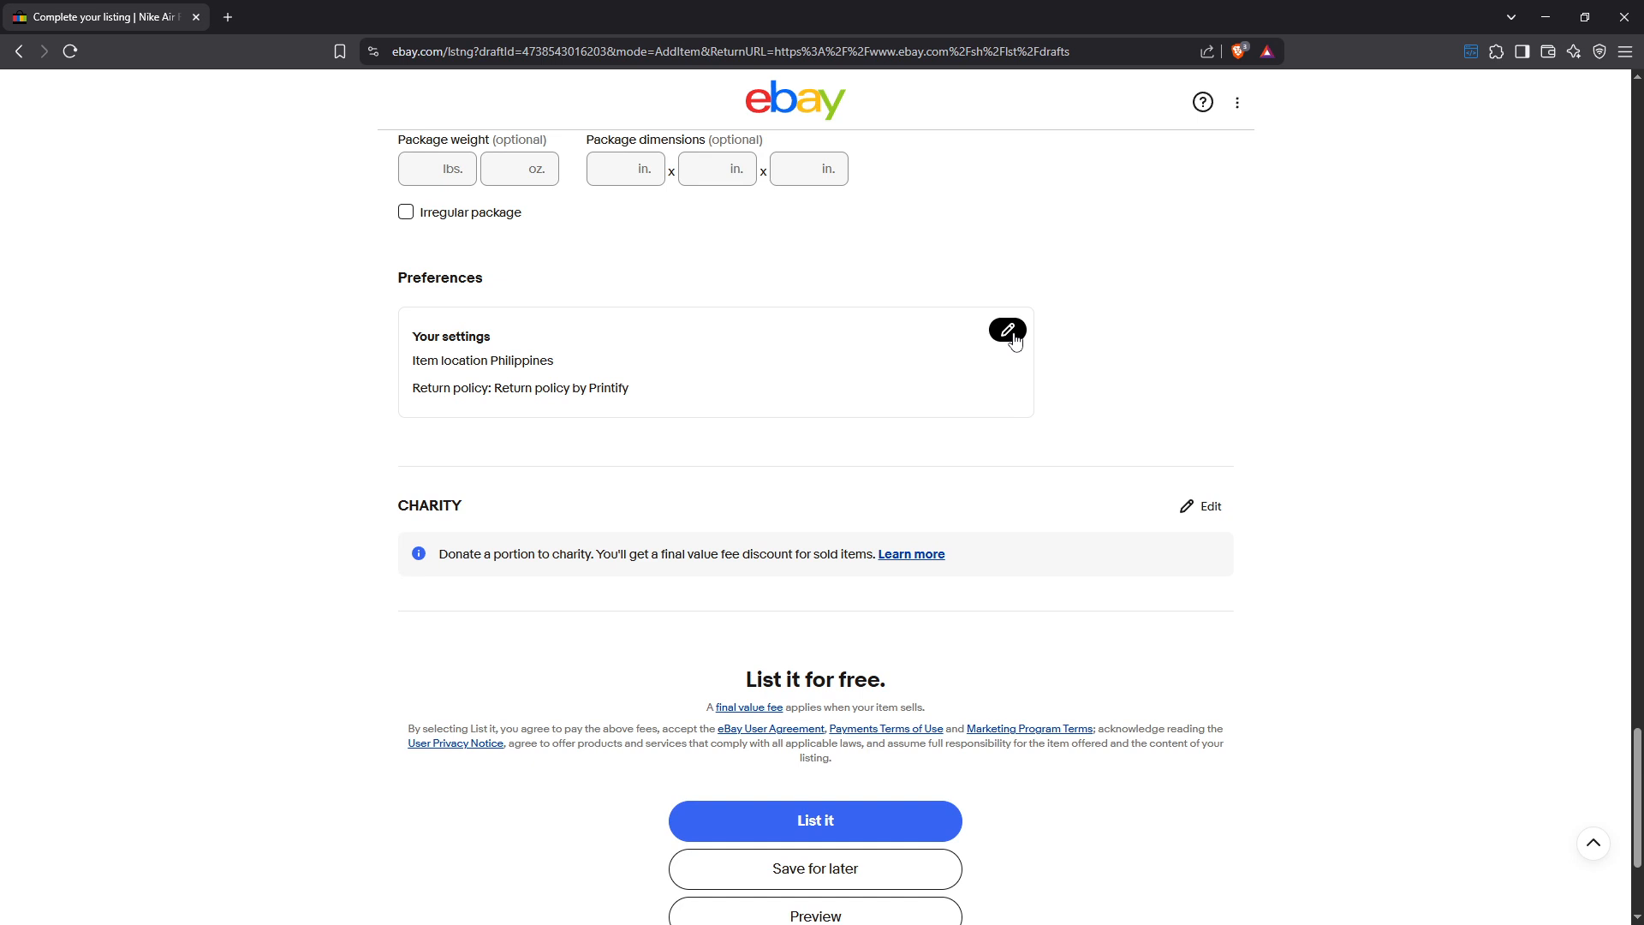
Step: Open Your settings and choose to edit the Printify return policy
{"action": "left_click", "coordinate": [1007, 330]}
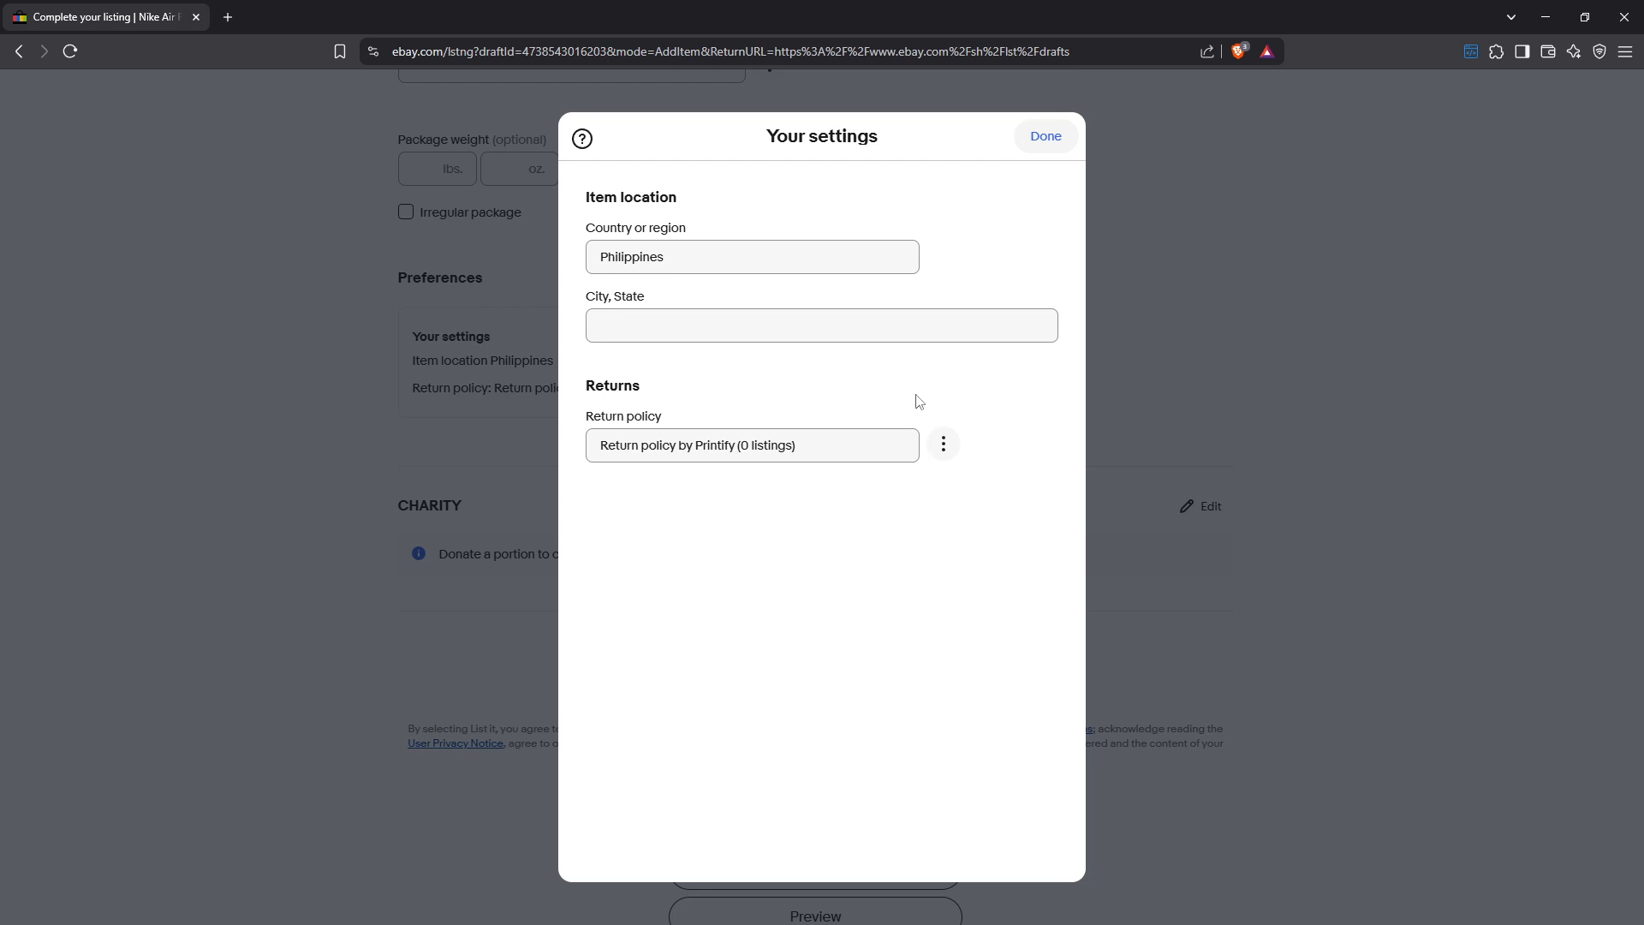
{"action": "mouse_move", "coordinate": [707, 375]}
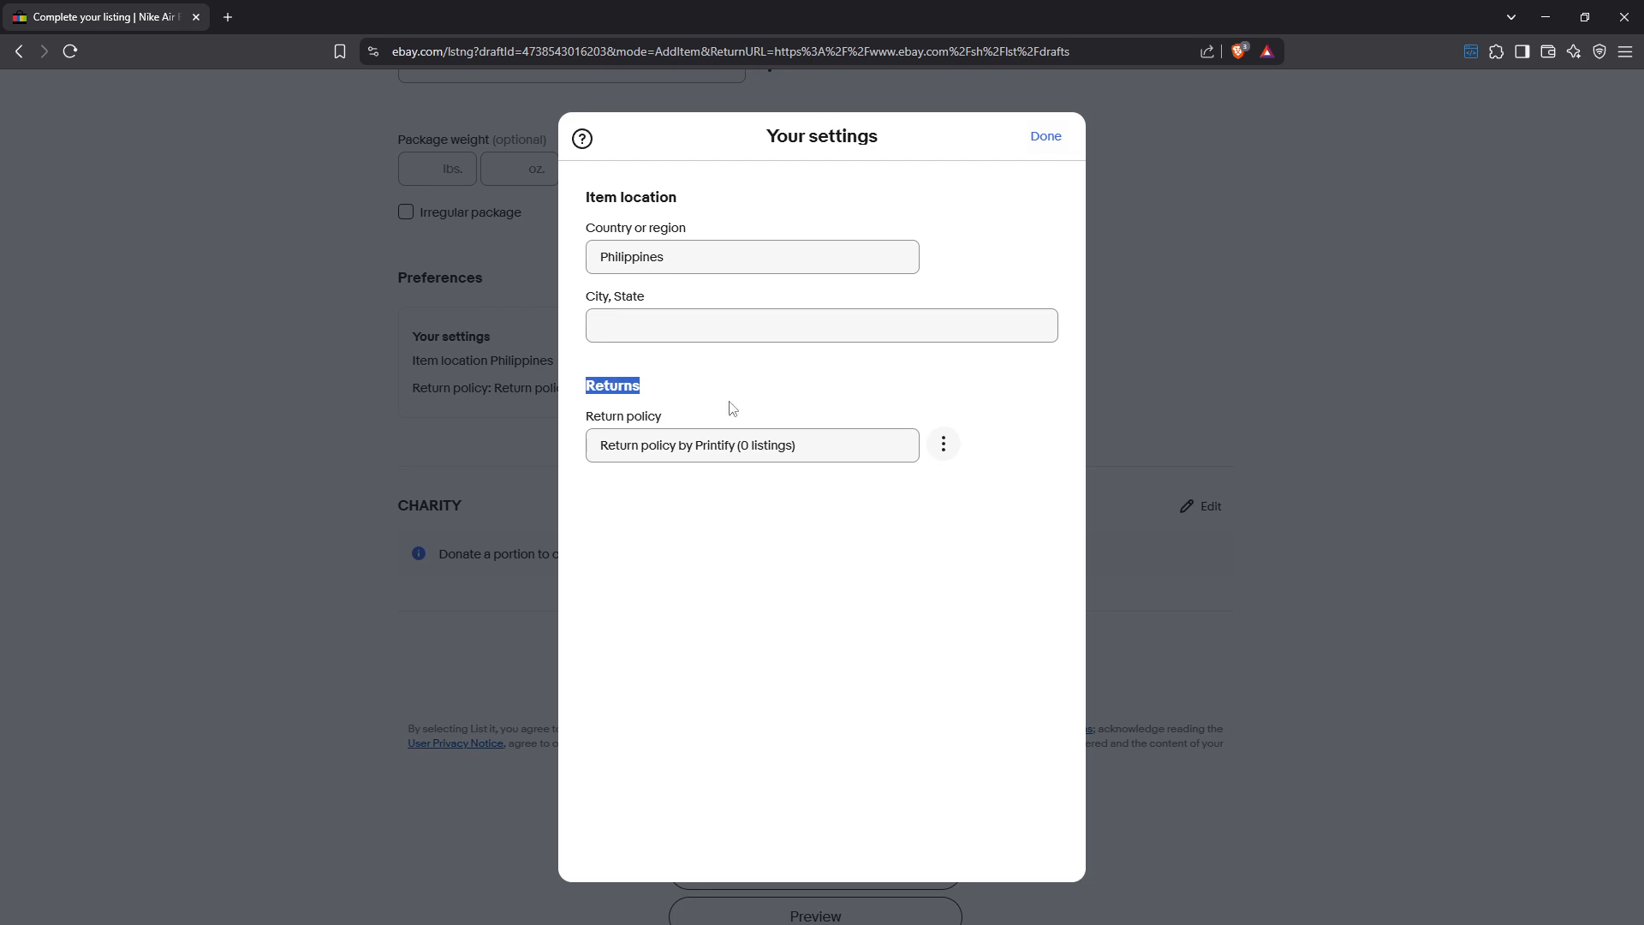
{"action": "mouse_move", "coordinate": [750, 425]}
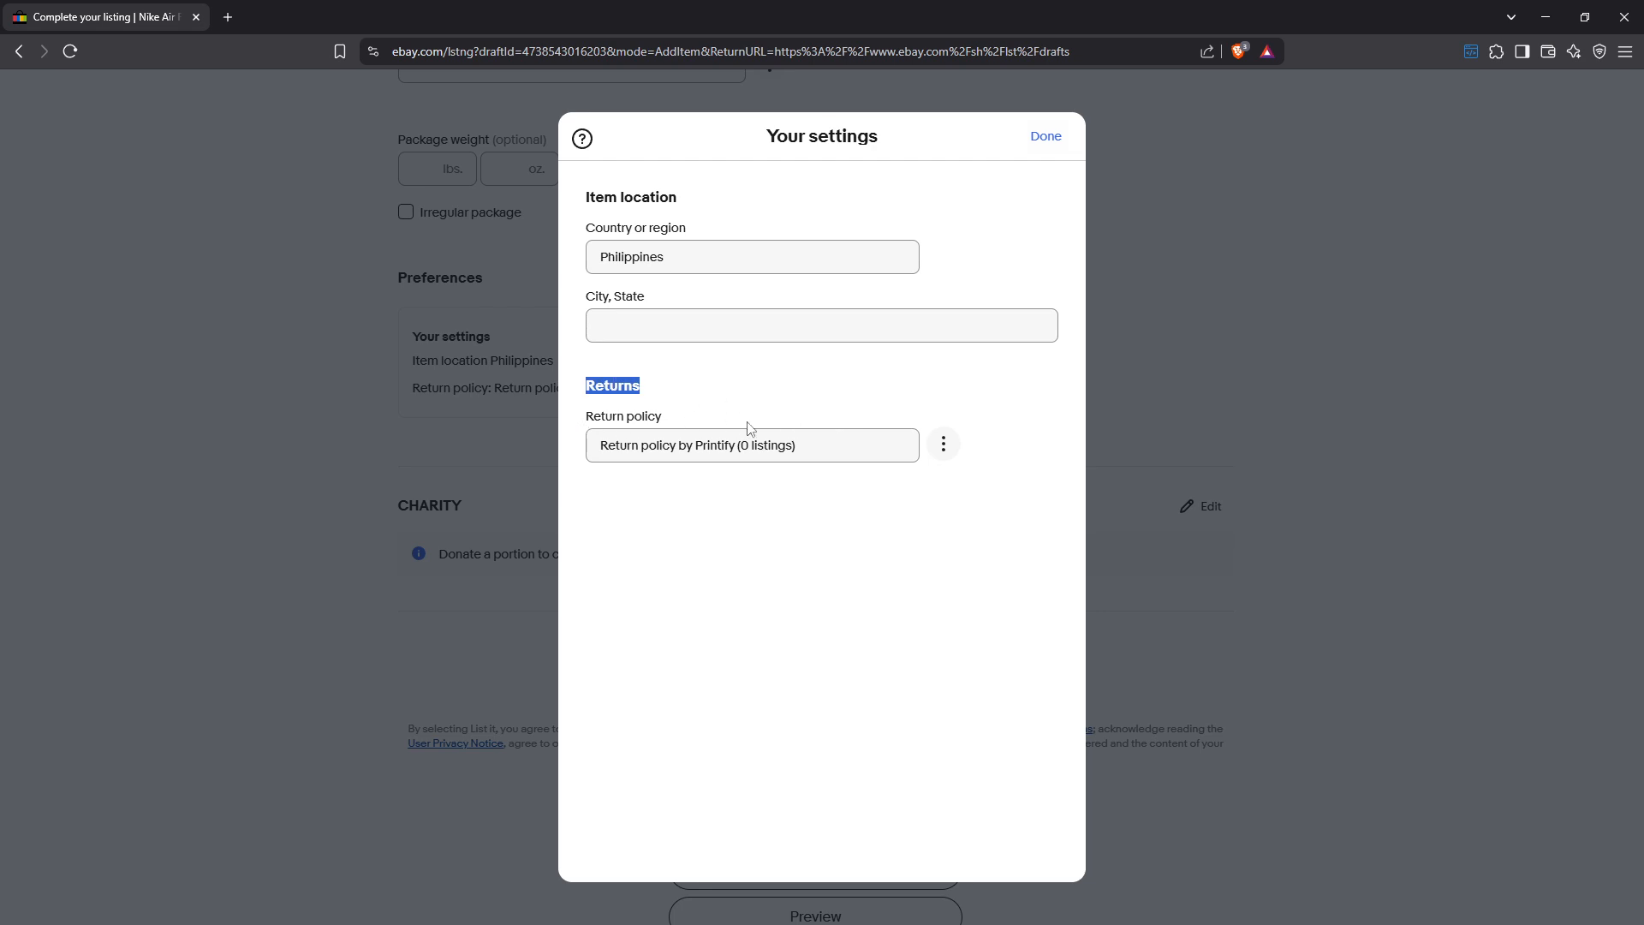
{"action": "mouse_move", "coordinate": [944, 457]}
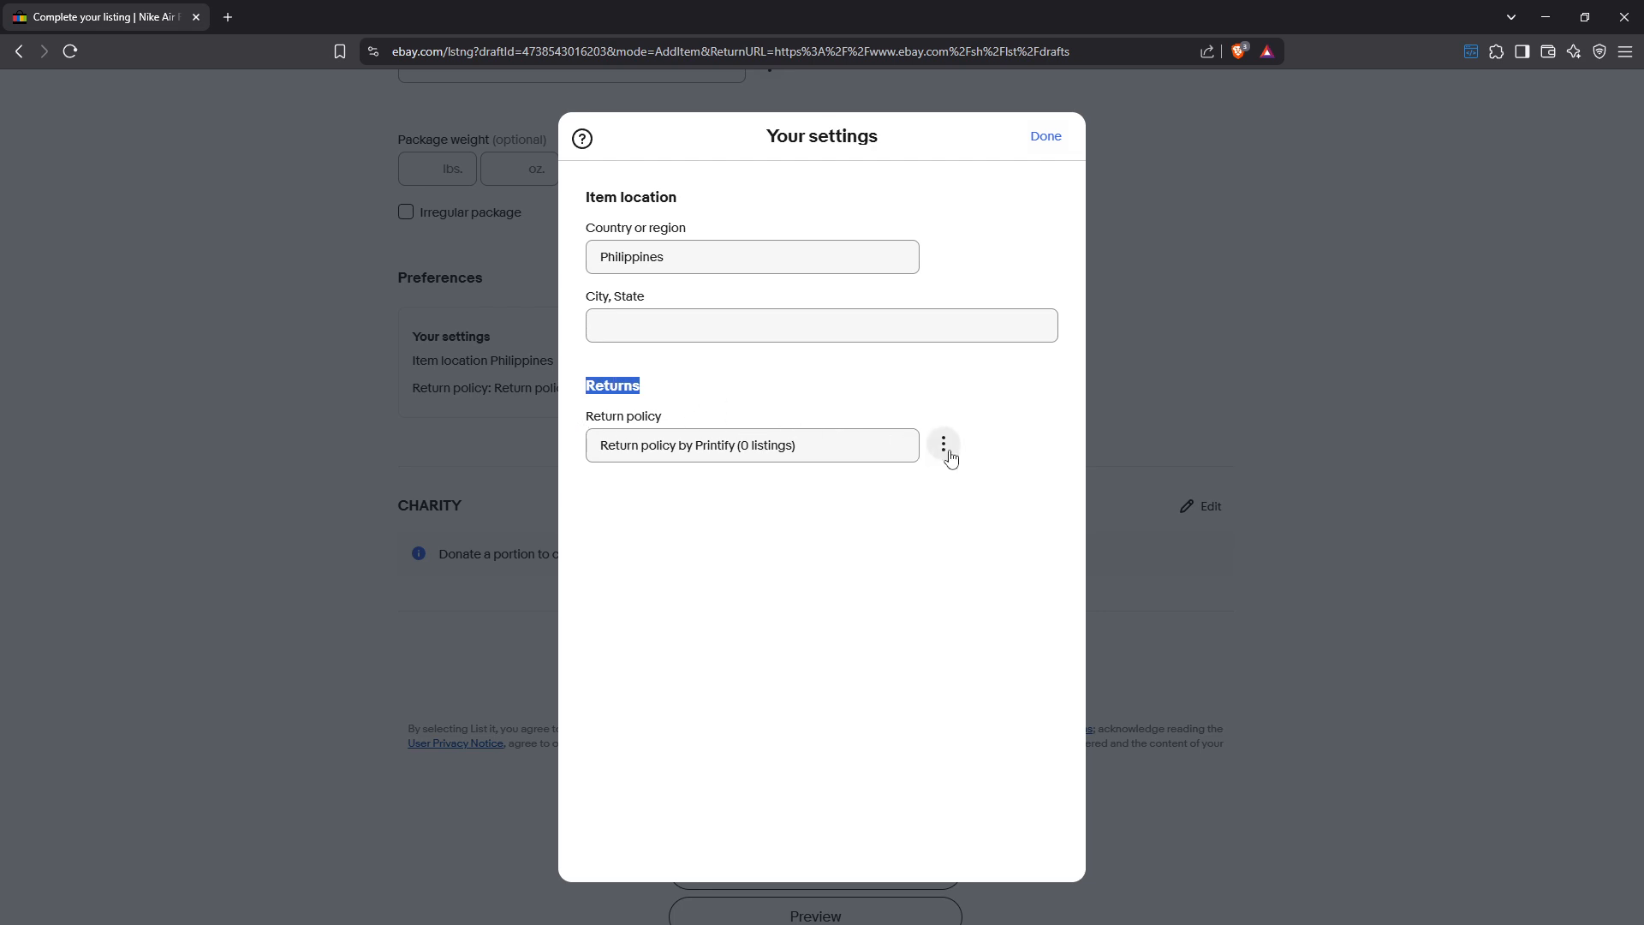
{"action": "left_click", "coordinate": [942, 443]}
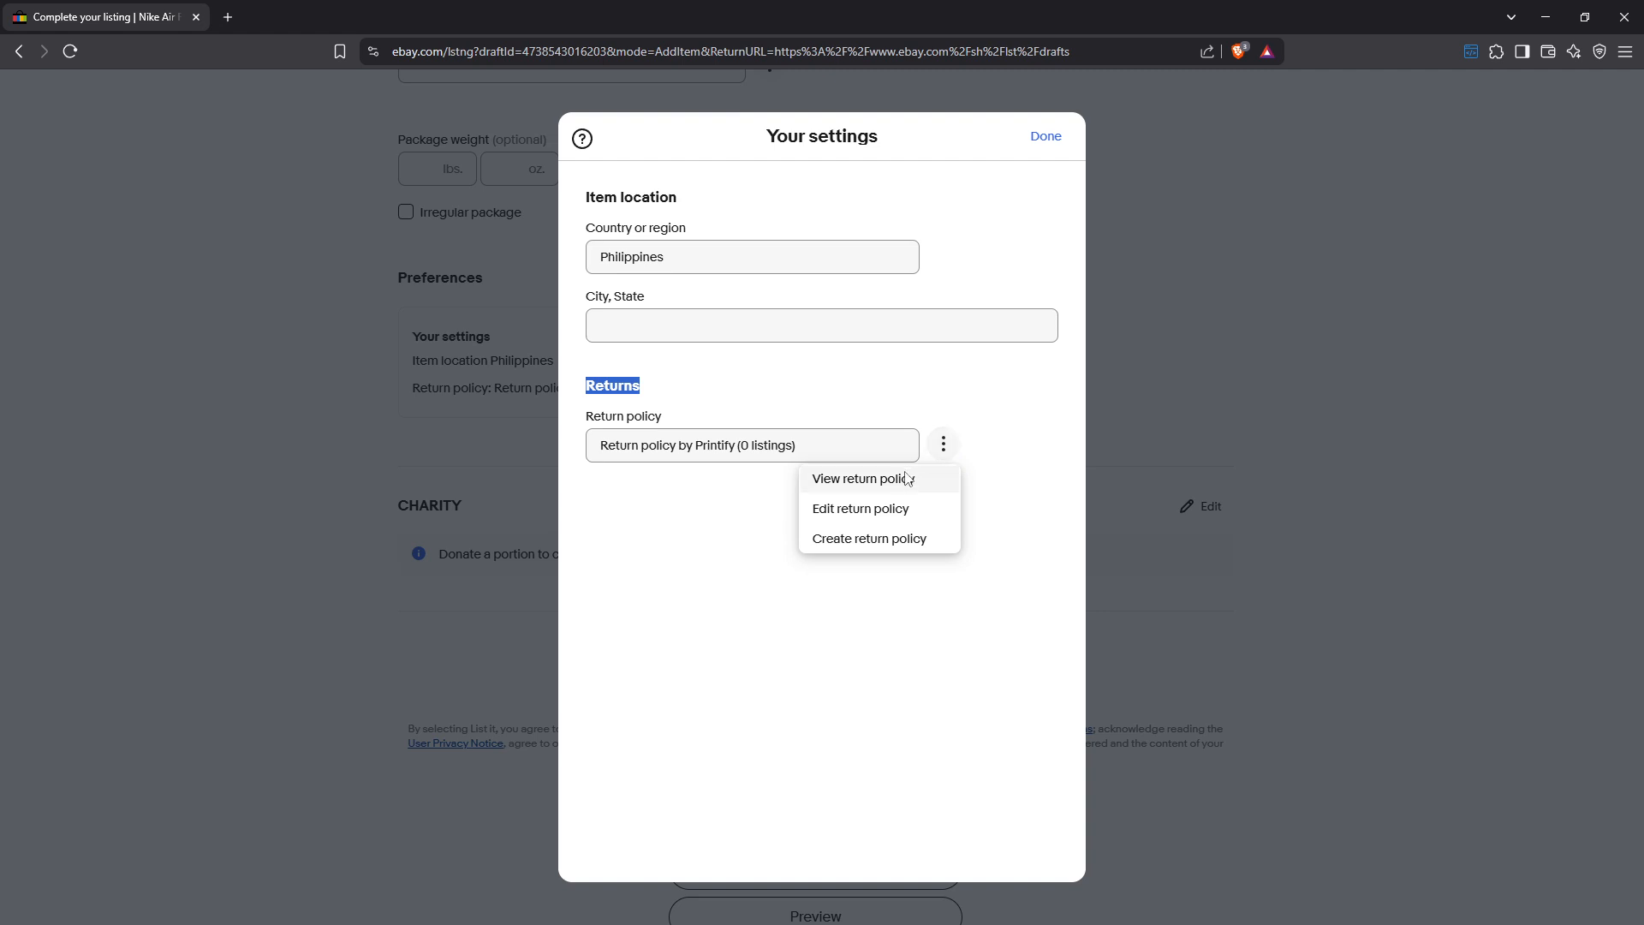
{"action": "left_click", "coordinate": [1045, 136]}
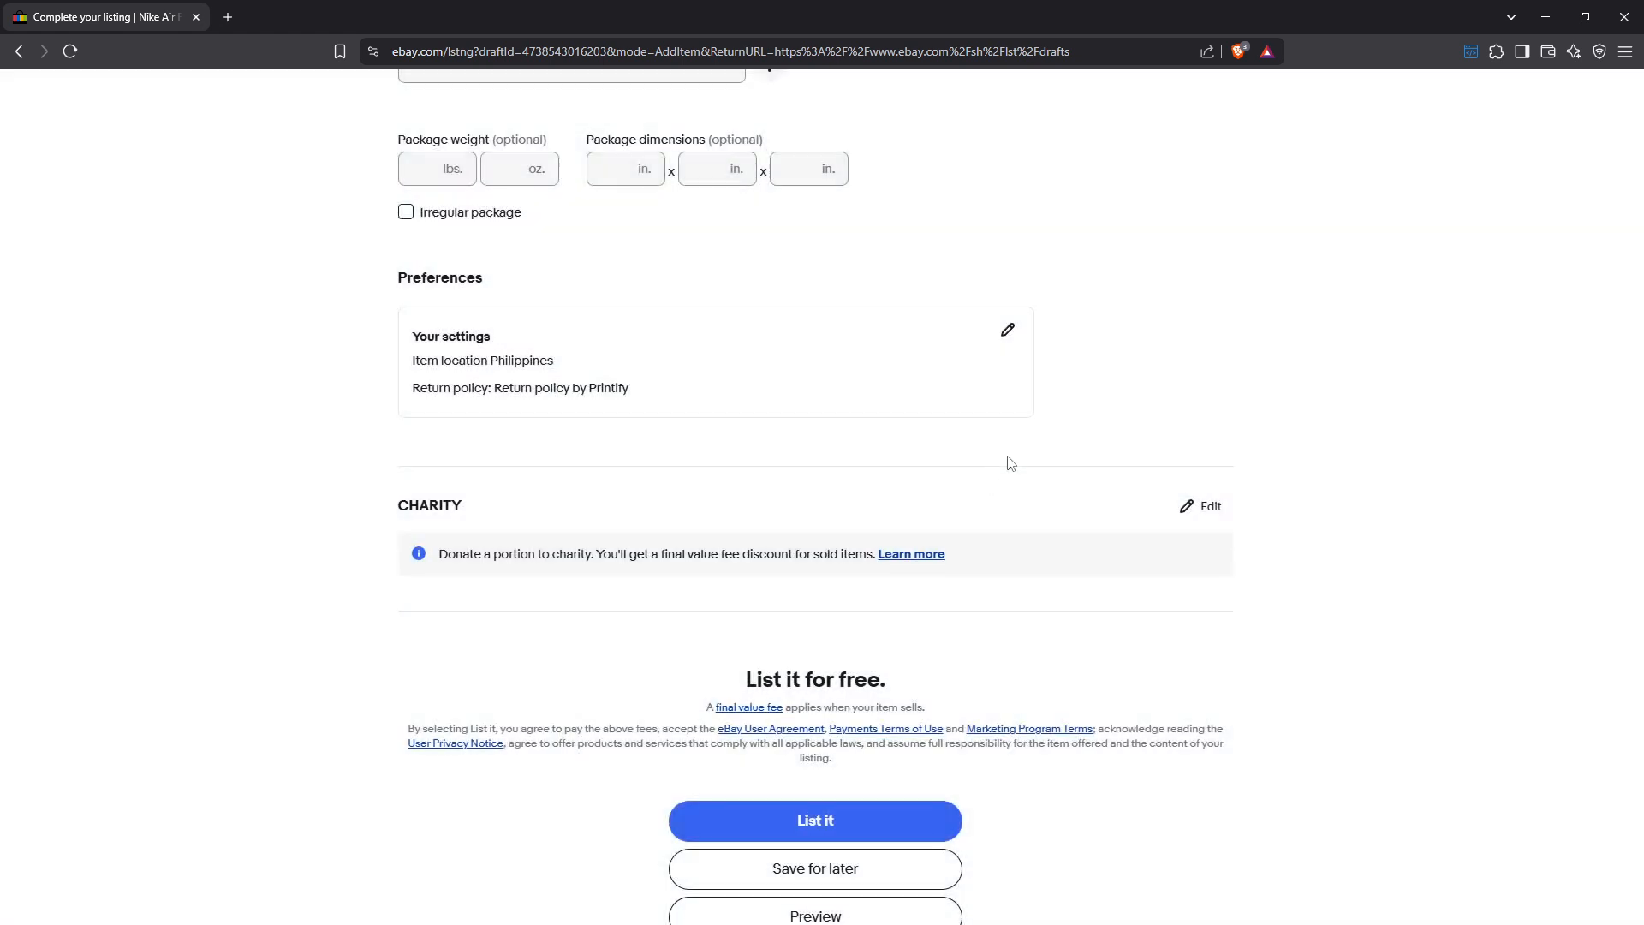
Step: Scroll to Domestic returns and switch Accept returns off, after briefly toggling it back on
{"action": "left_click", "coordinate": [1006, 329]}
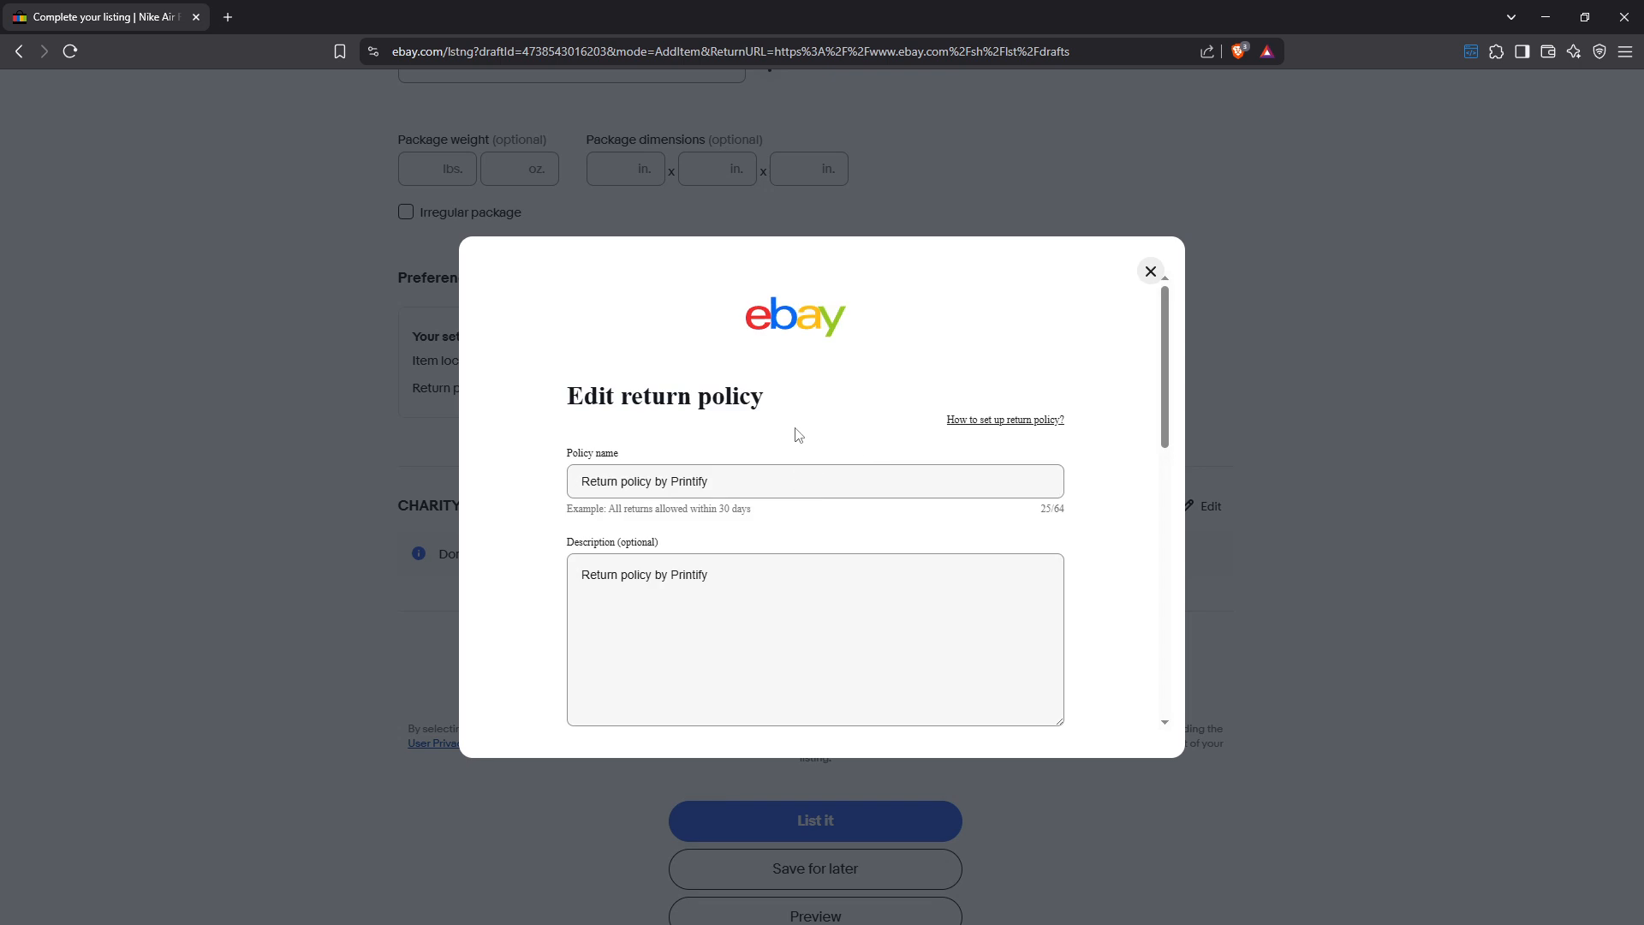
{"action": "scroll", "scroll_direction": "down", "scroll_amount": 3}
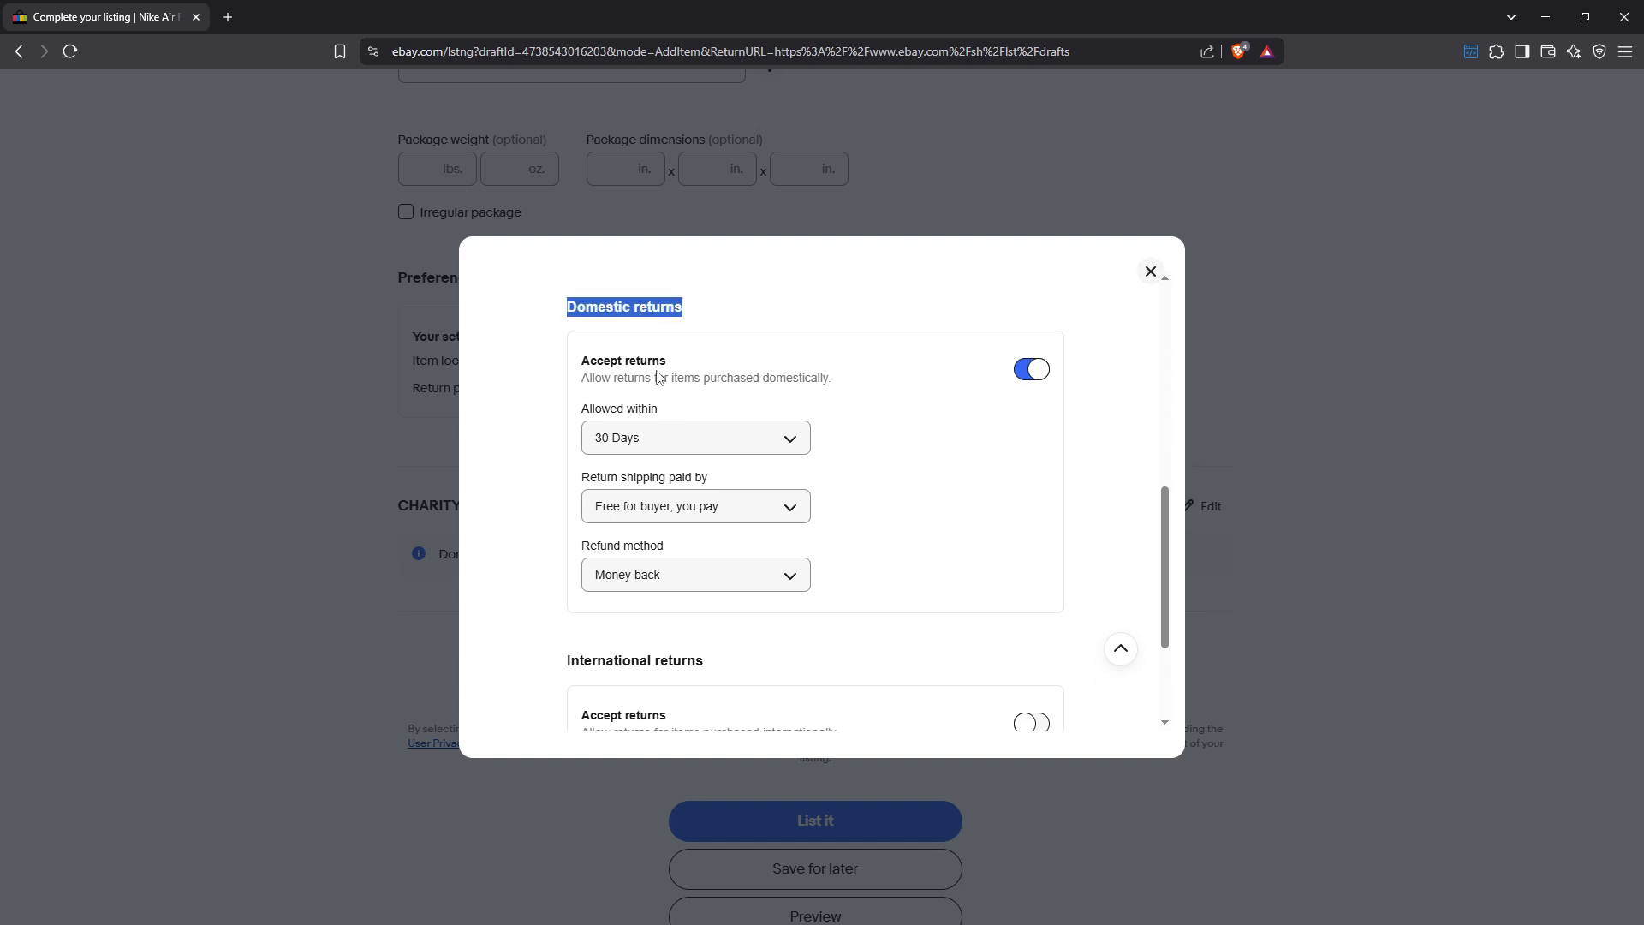
{"action": "double_click", "coordinate": [608, 660]}
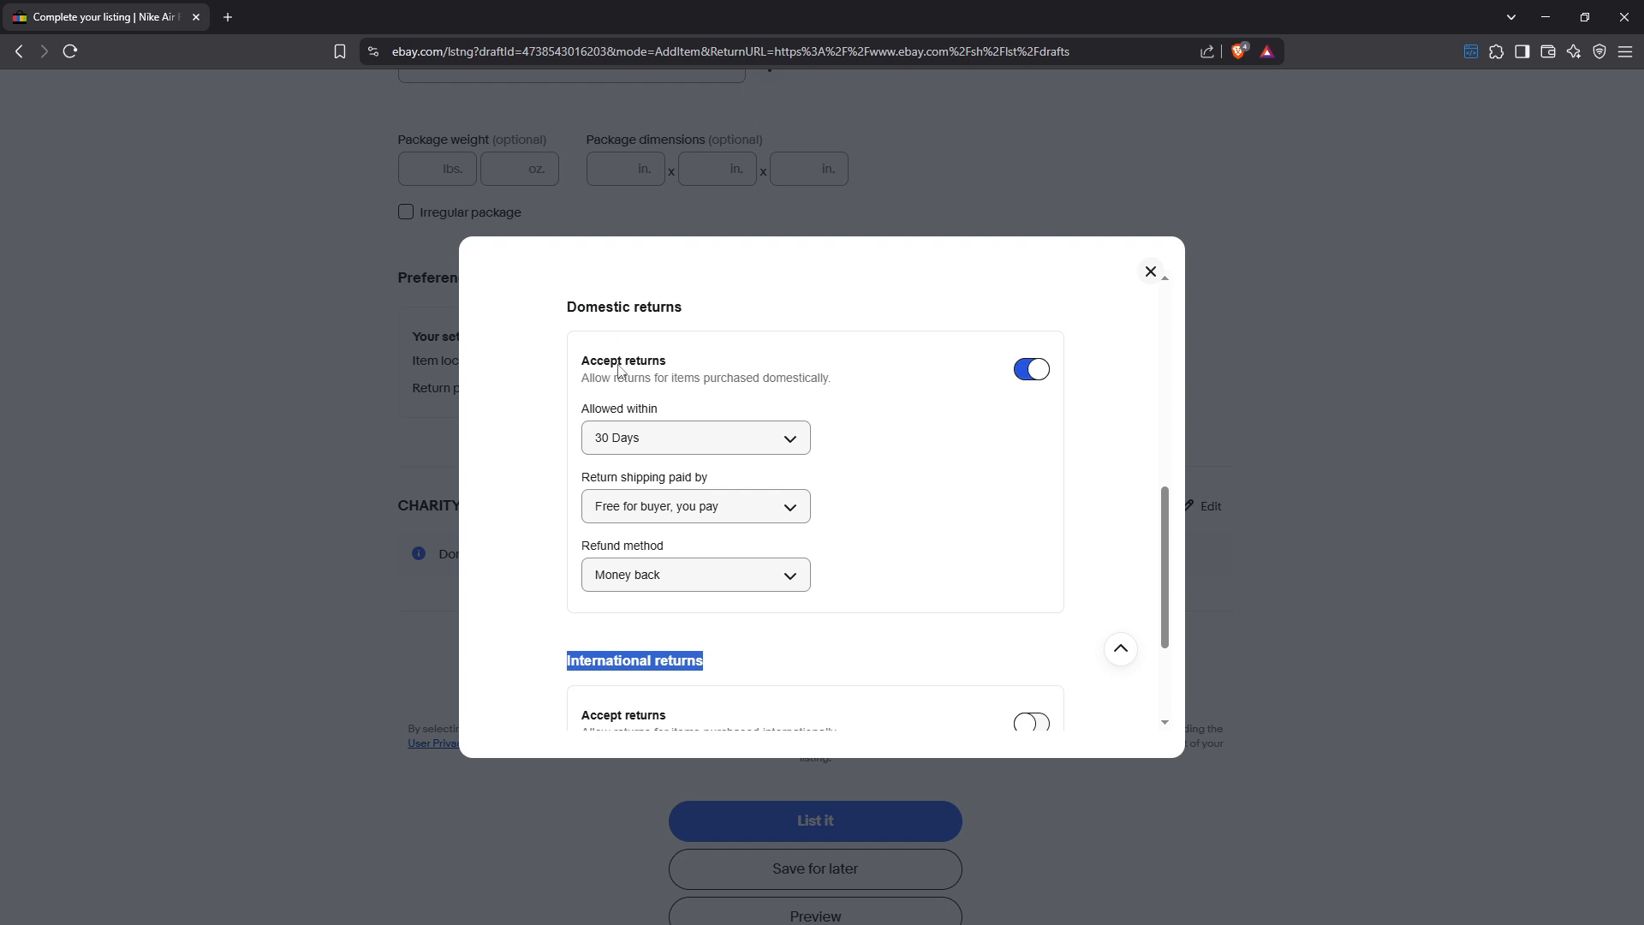
{"action": "left_click", "coordinate": [1031, 369]}
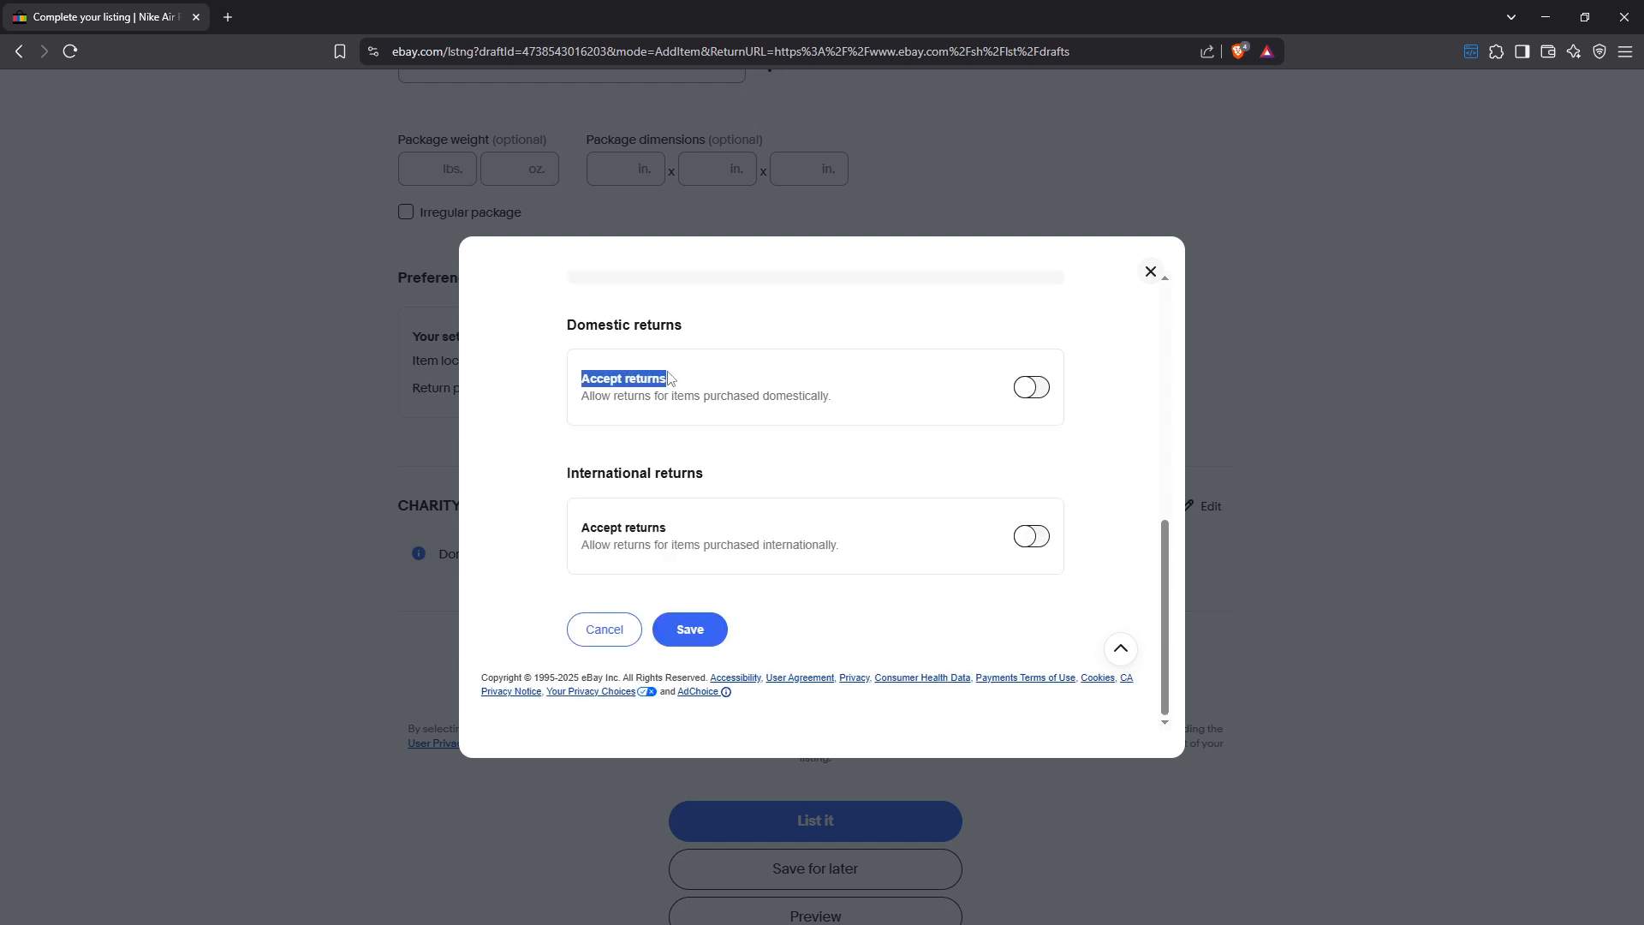
{"action": "left_click", "coordinate": [1031, 386]}
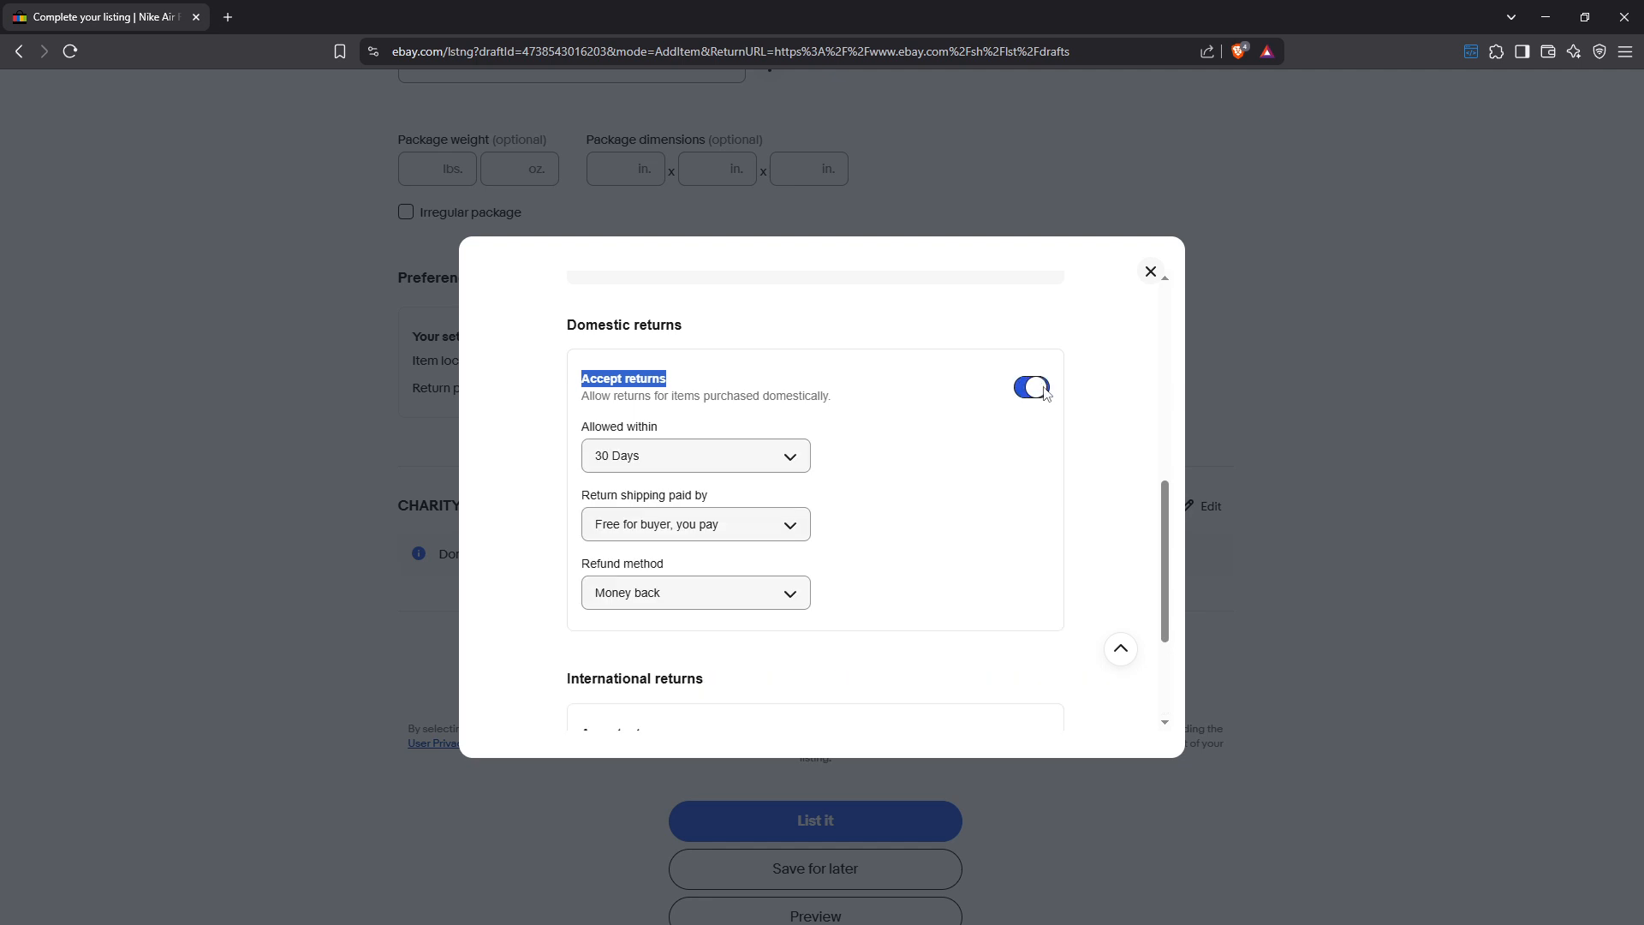
{"action": "left_click", "coordinate": [1032, 387]}
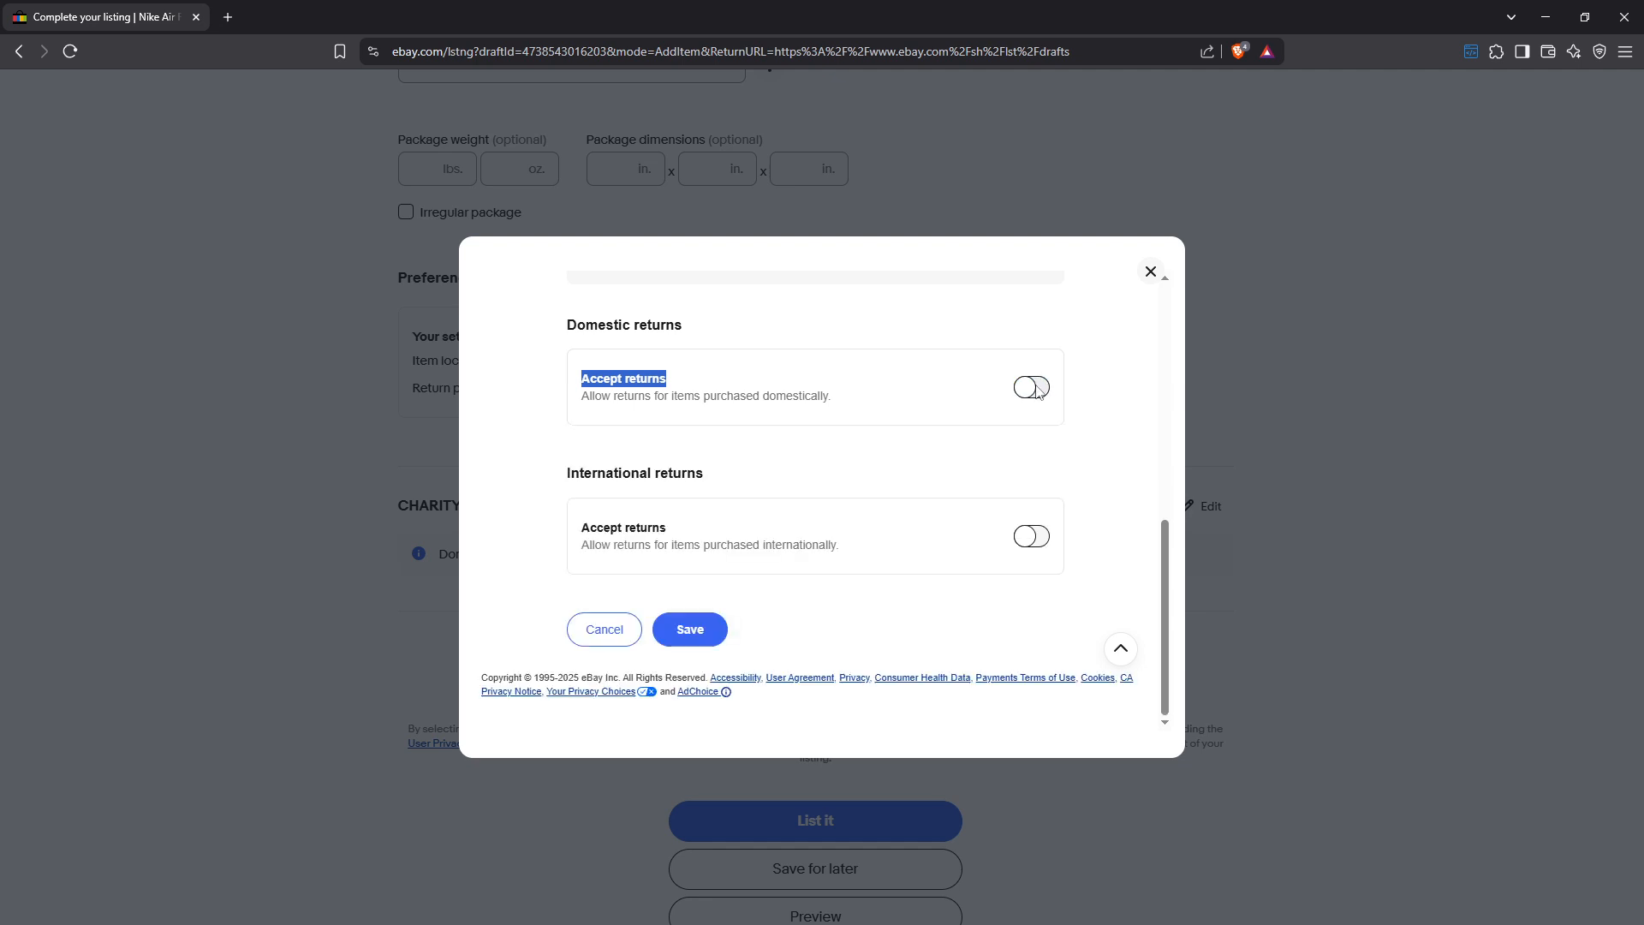
{"action": "mouse_move", "coordinate": [1048, 537]}
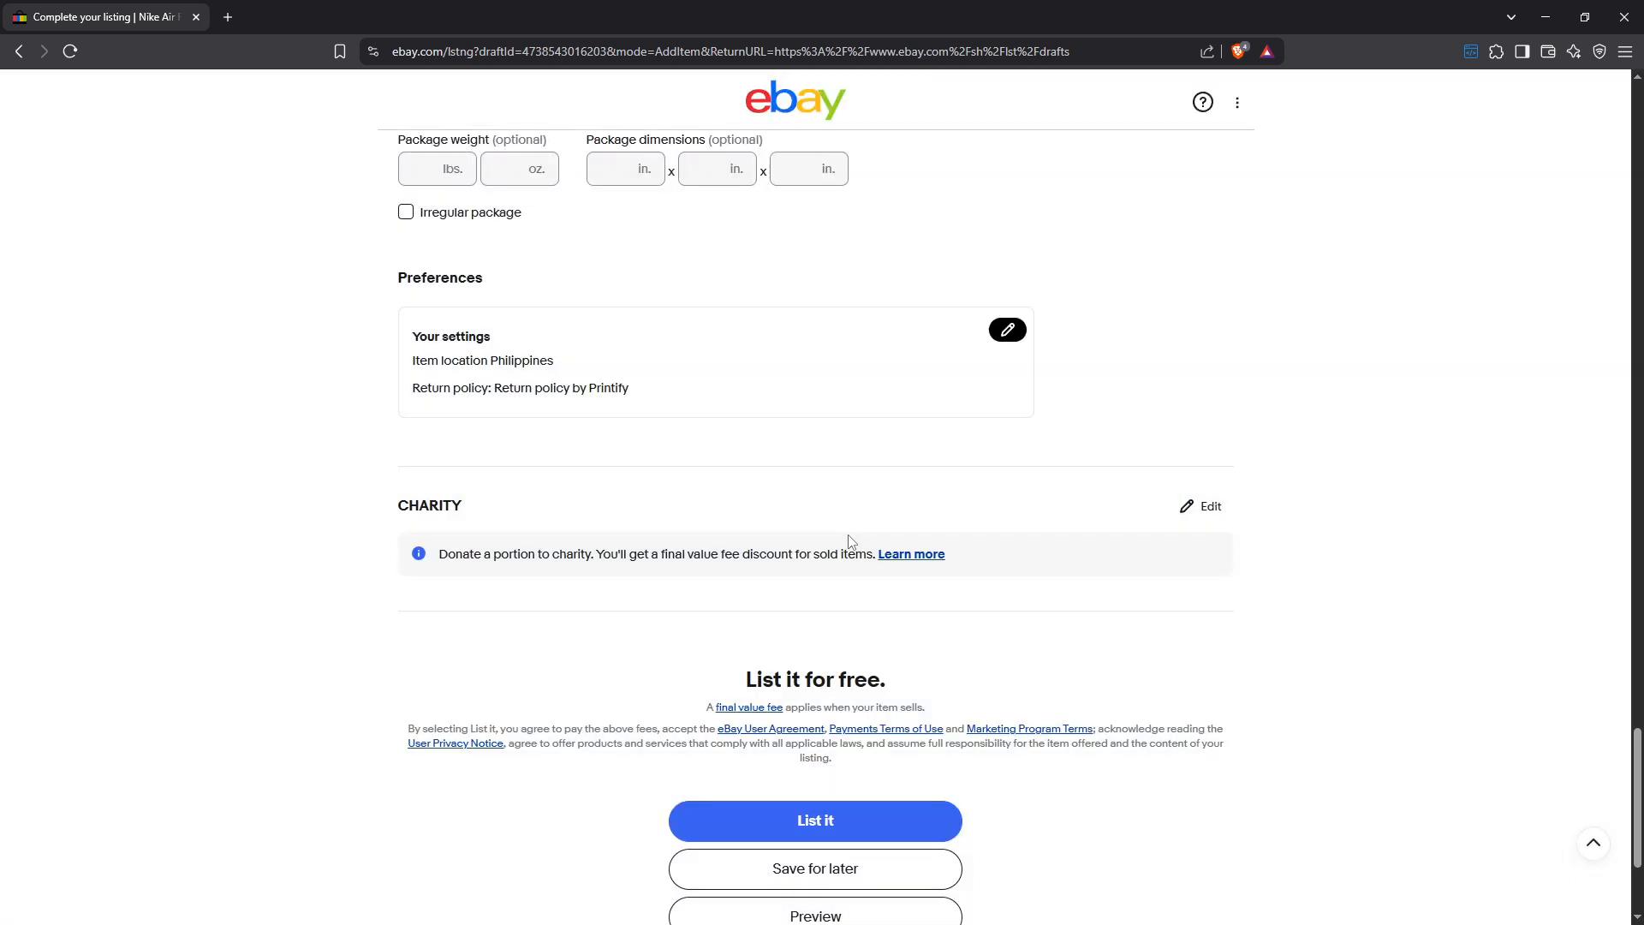
{"action": "mouse_move", "coordinate": [850, 538]}
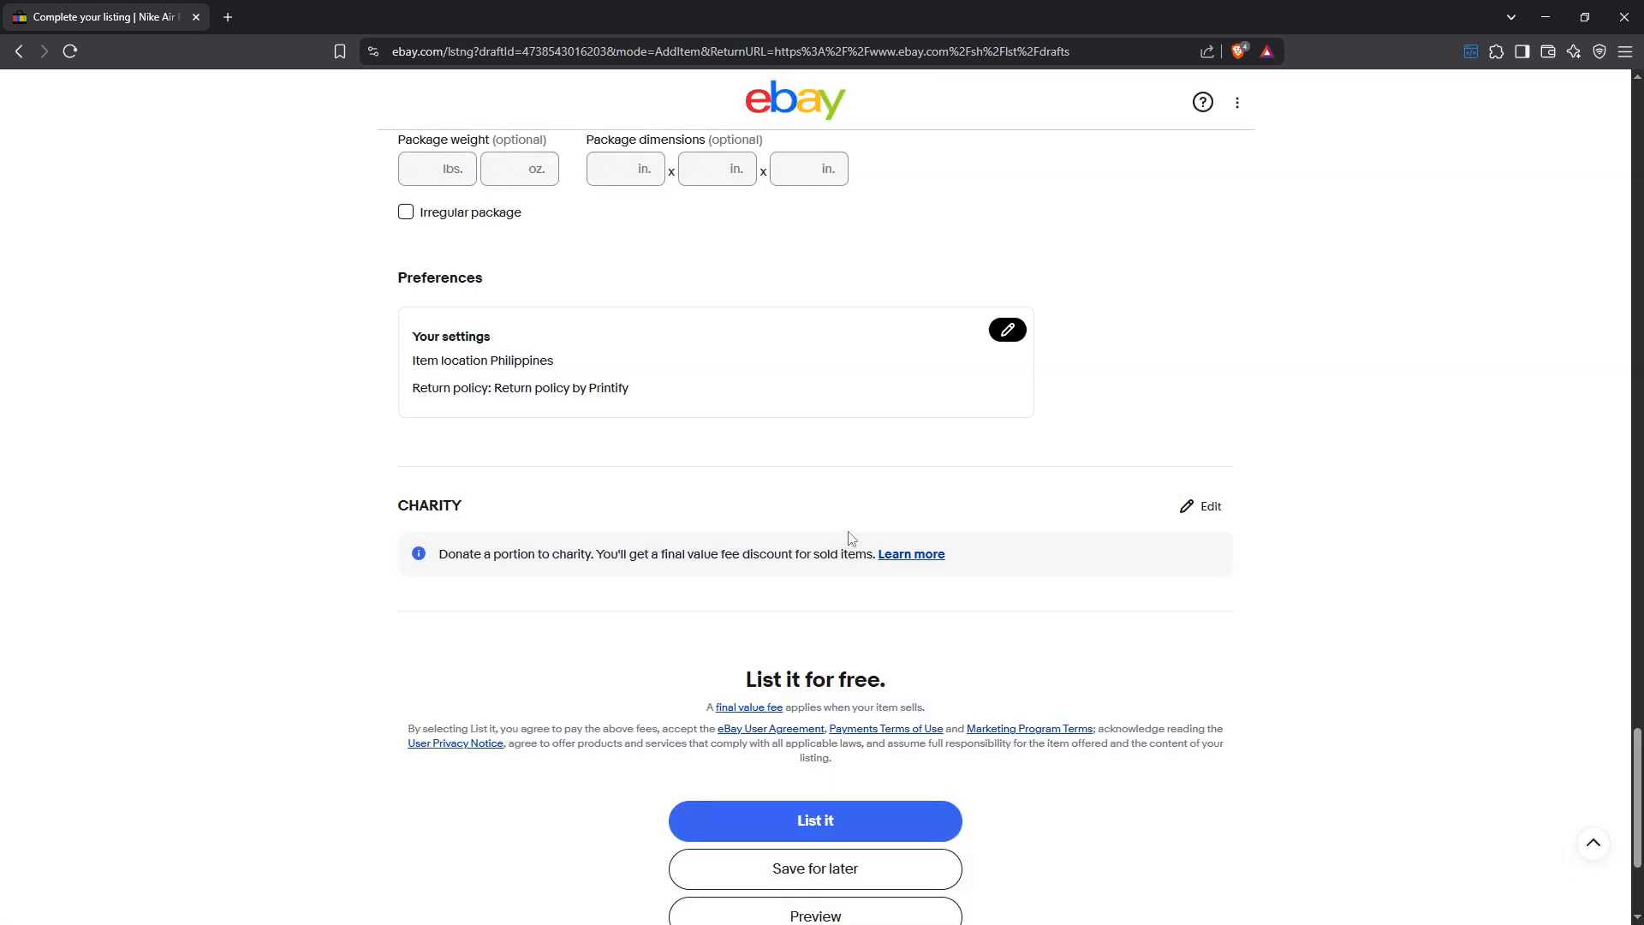